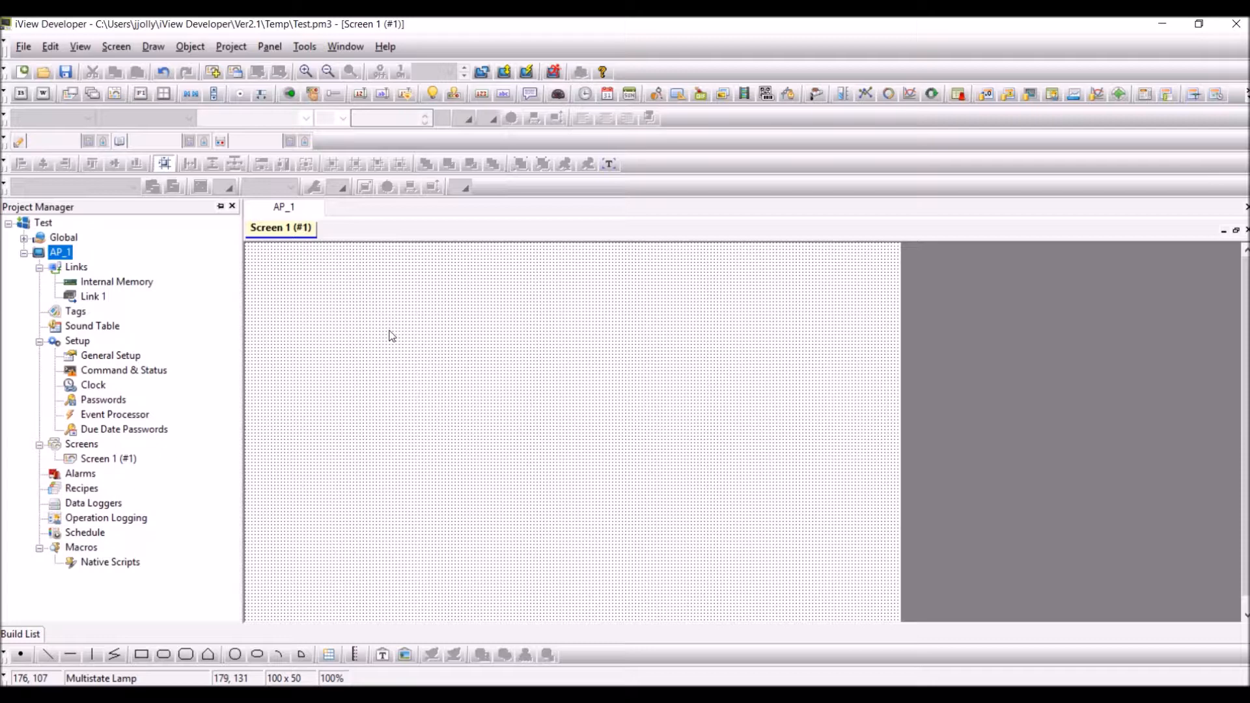
{"action": "mouse_move", "coordinate": [313, 240]}
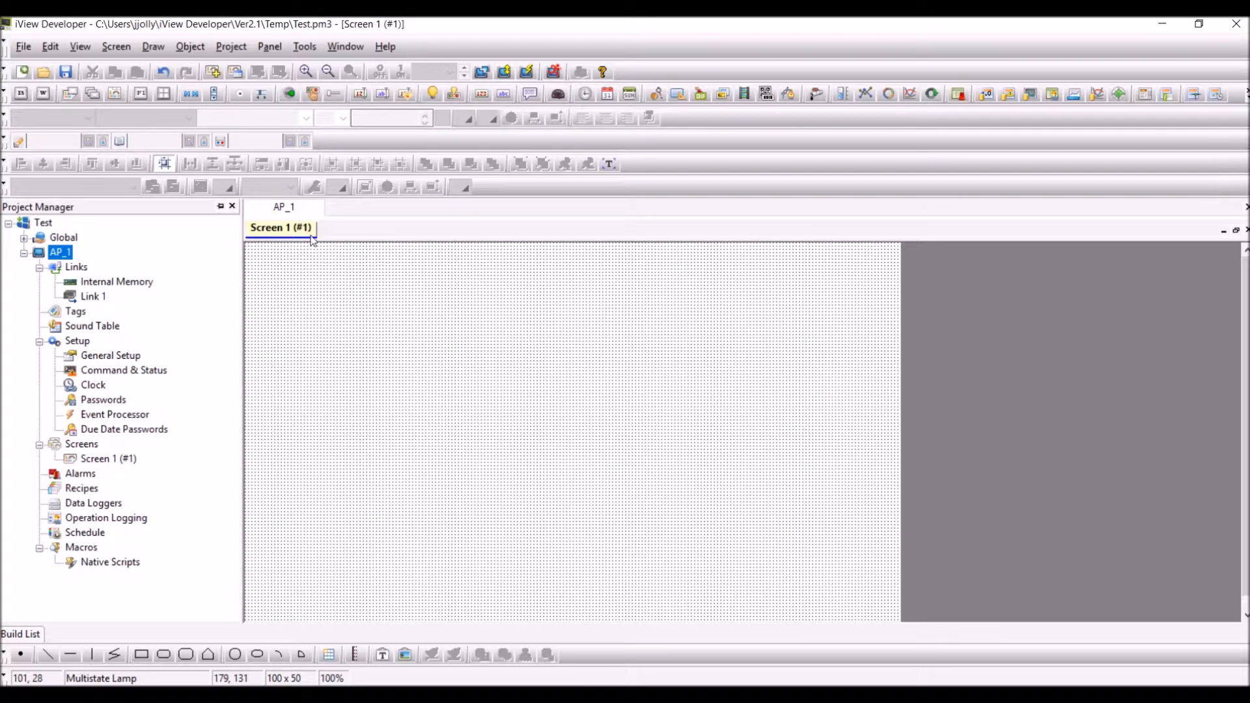
Step: Place a multistate lamp on Screen 1 from the Object menu
{"action": "left_click", "coordinate": [190, 47]}
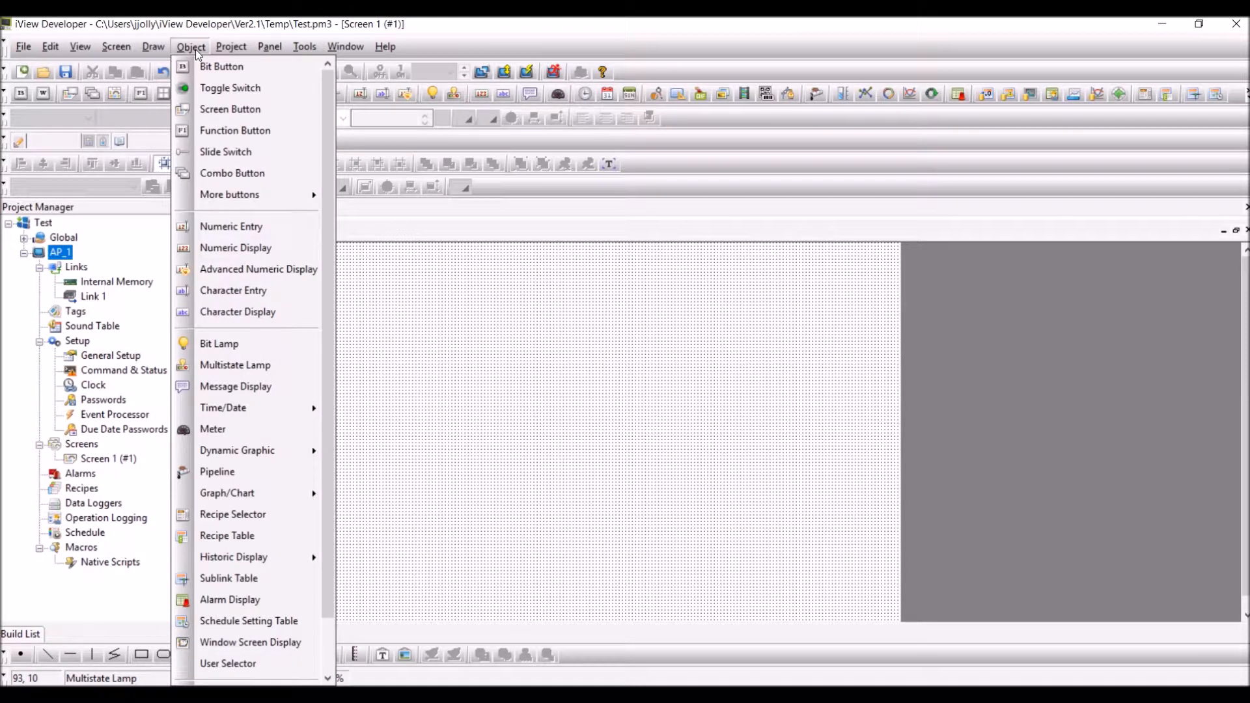
{"action": "mouse_move", "coordinate": [234, 365]}
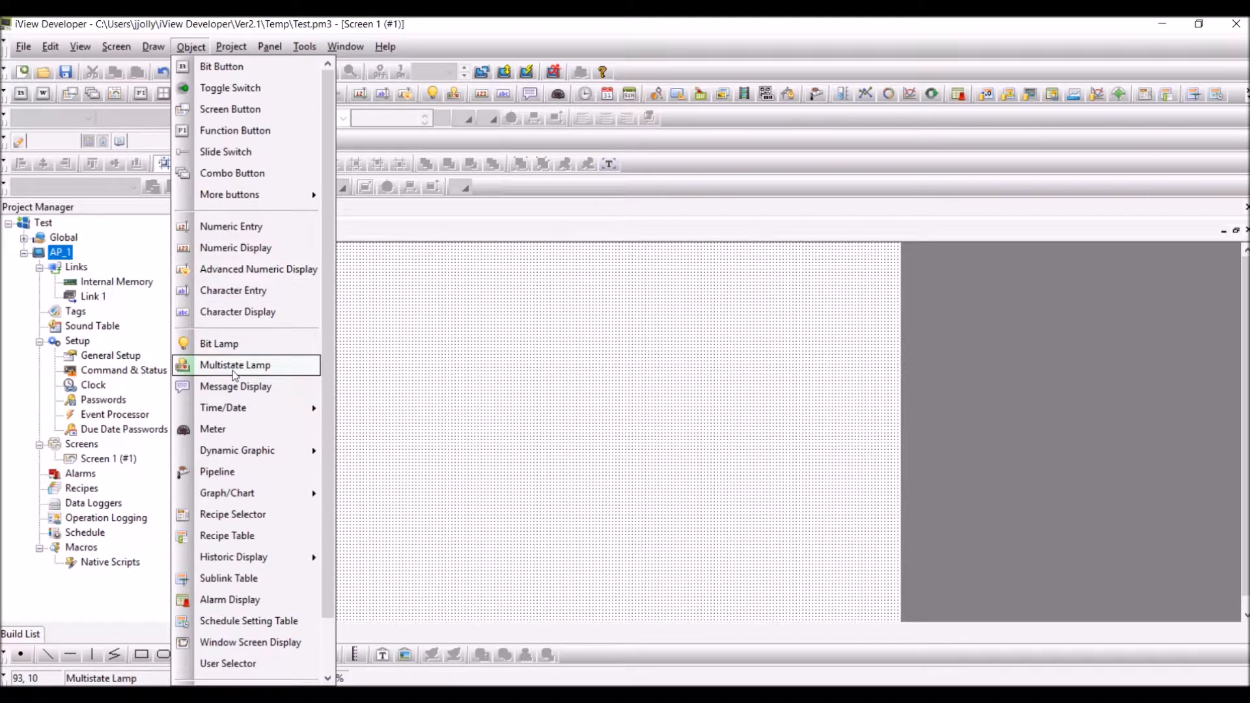
{"action": "left_click", "coordinate": [235, 365]}
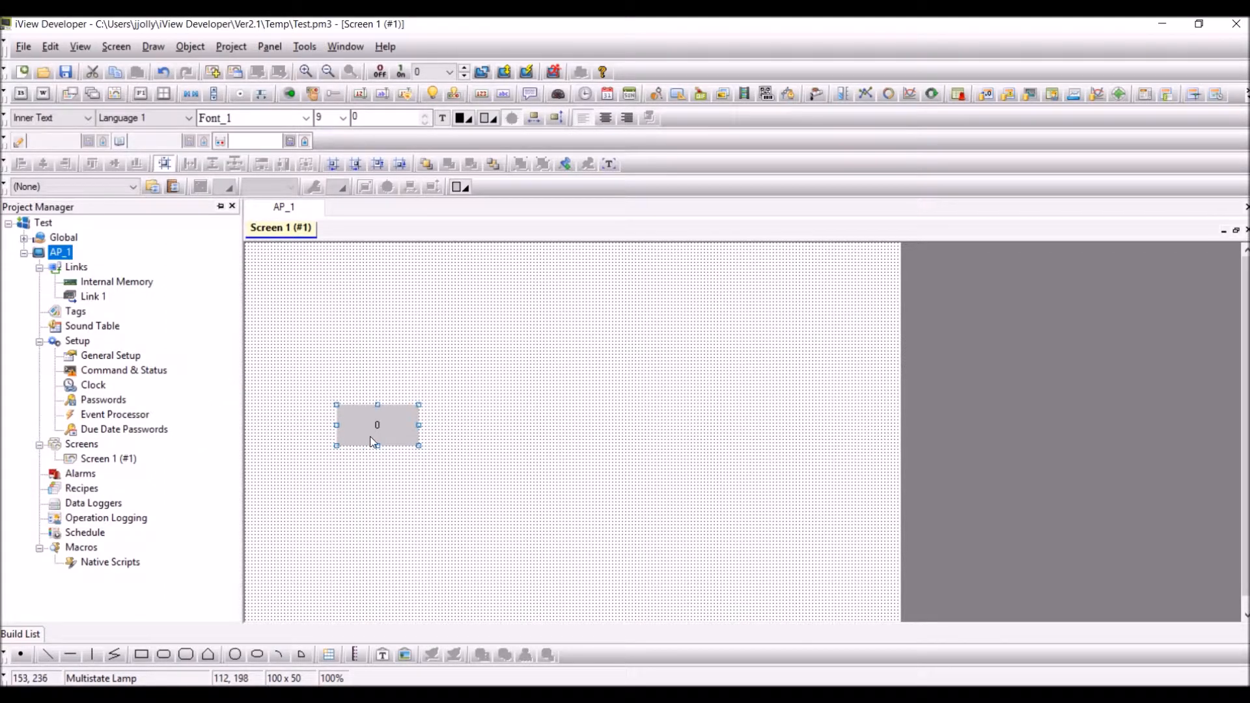
Step: Open the lamp's properties and set its monitor address to $U0
{"action": "double_click", "coordinate": [377, 425]}
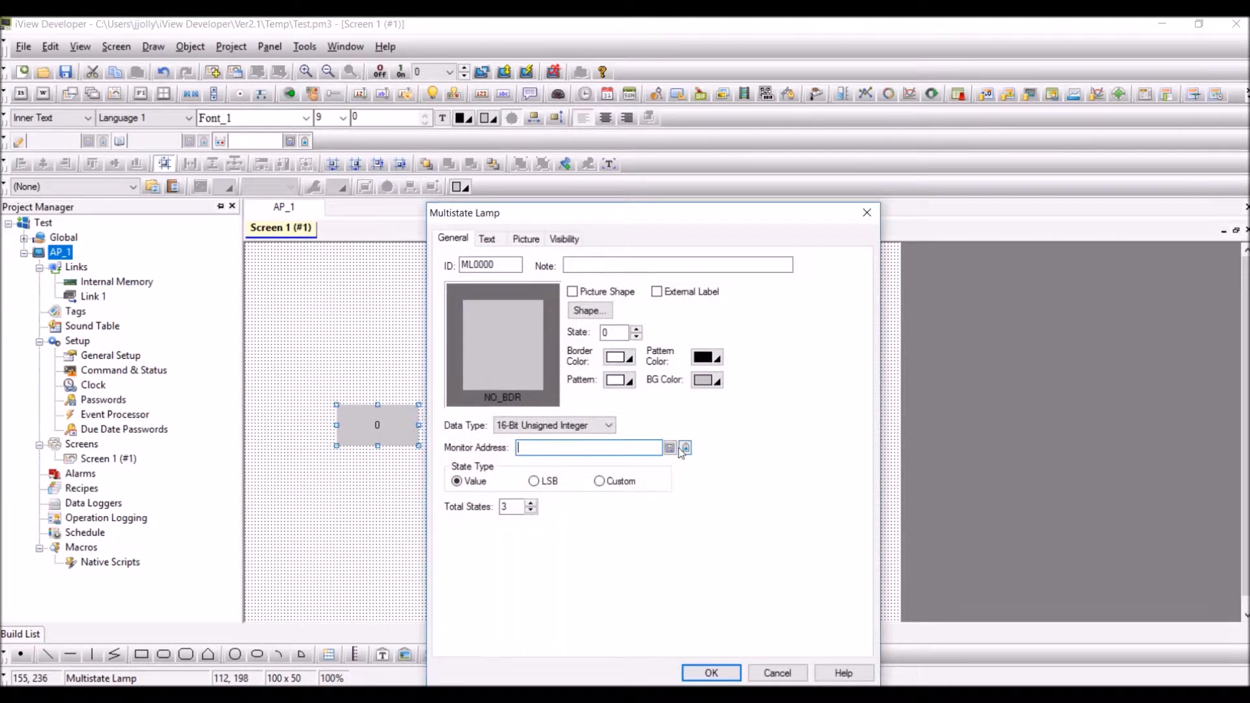
{"action": "left_click", "coordinate": [669, 447]}
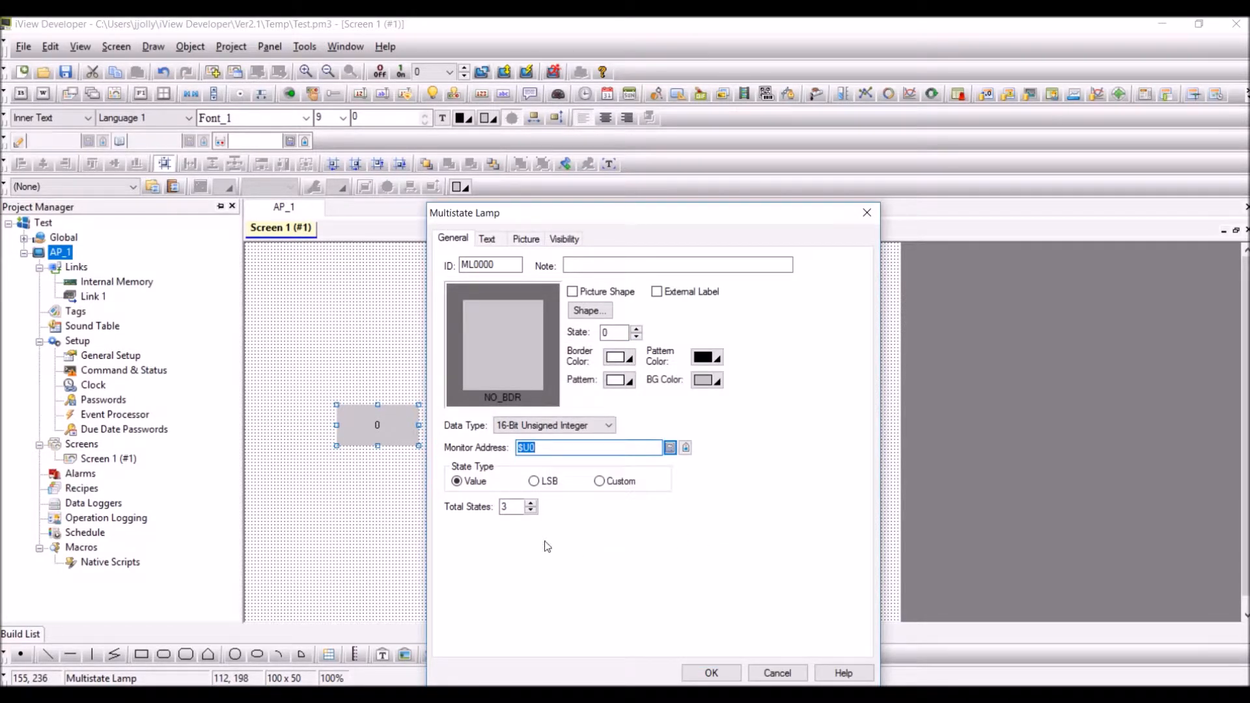
{"action": "mouse_move", "coordinate": [468, 506]}
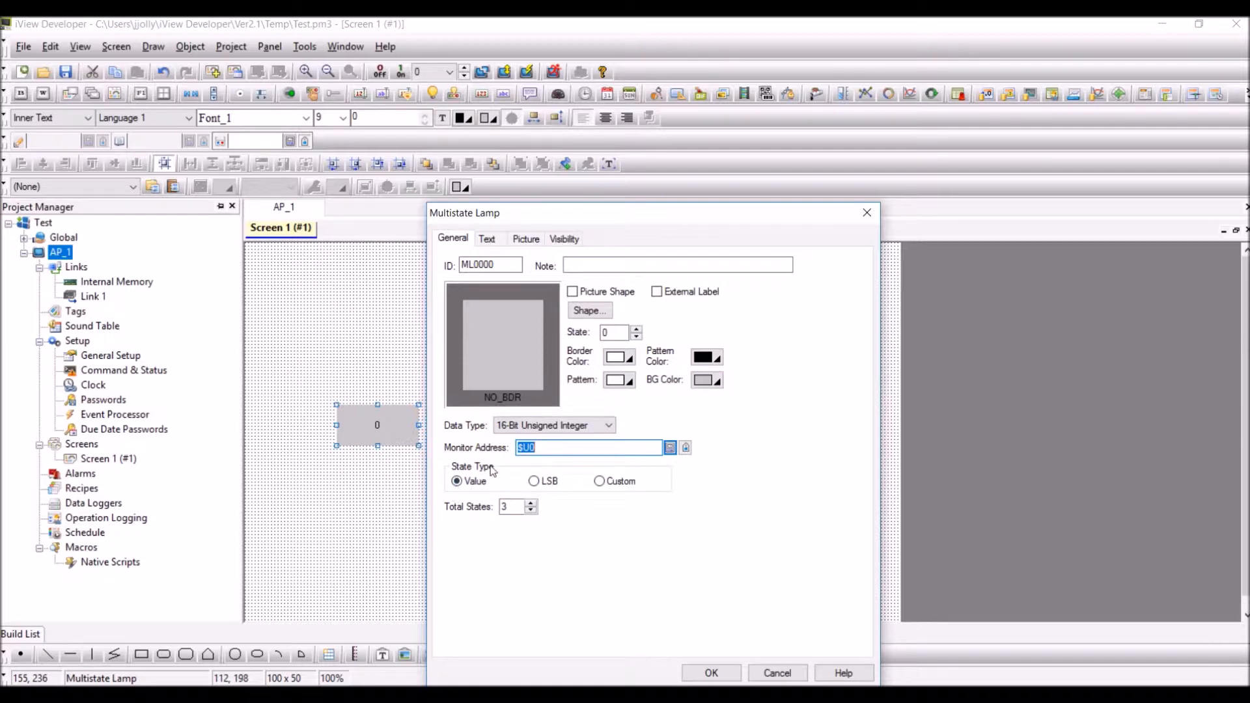
{"action": "mouse_move", "coordinate": [563, 483]}
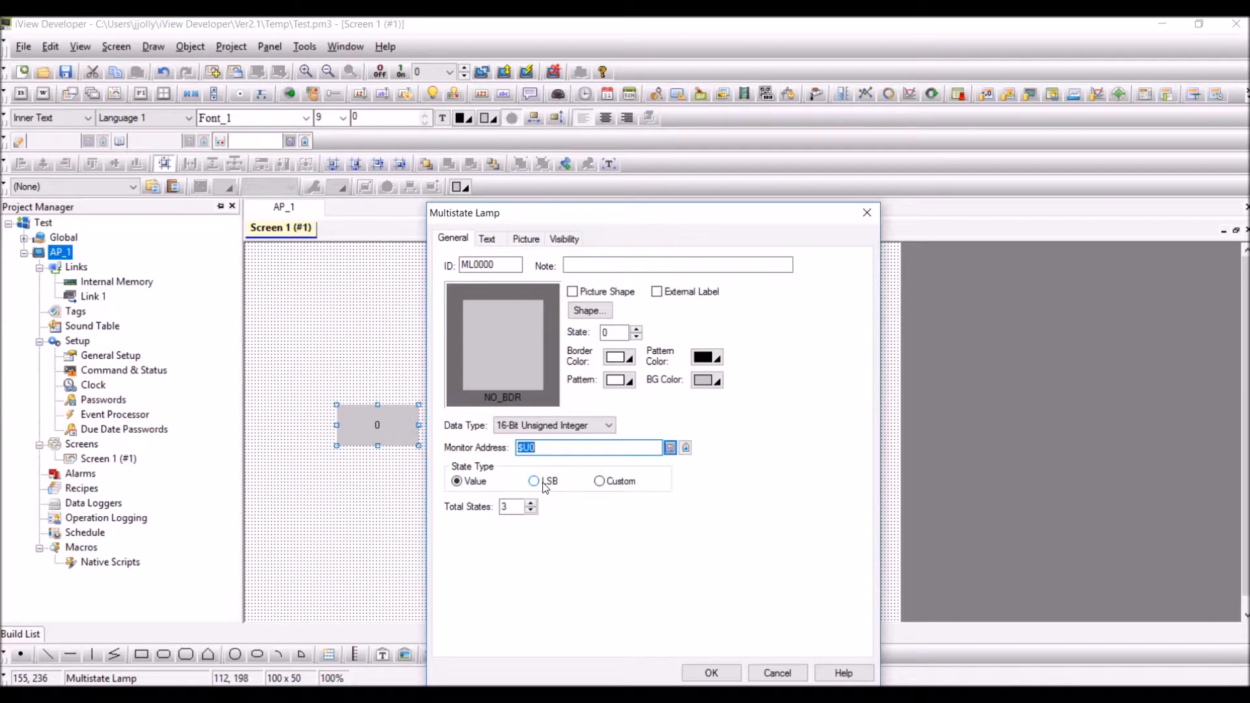
{"action": "mouse_move", "coordinate": [590, 486]}
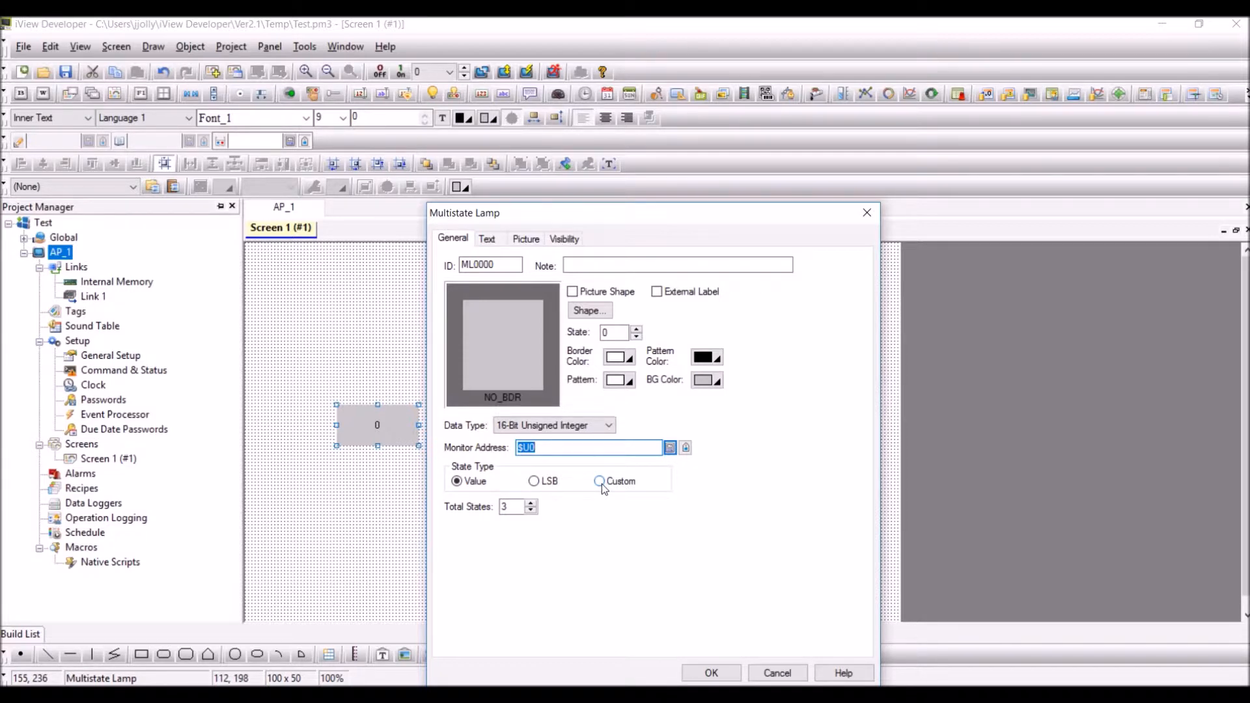
Step: Switch the lamp to Custom state type with values 1, 5 and 10 for states 0–2
{"action": "left_click", "coordinate": [599, 481]}
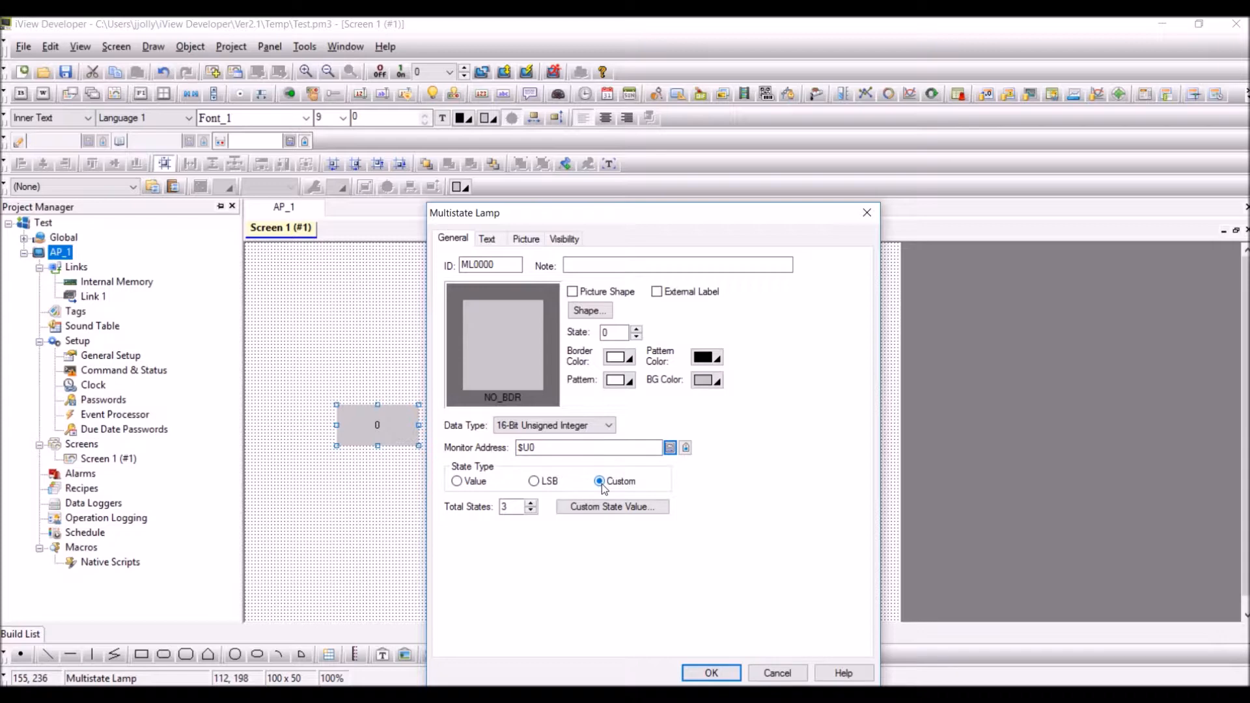
{"action": "left_click", "coordinate": [611, 507]}
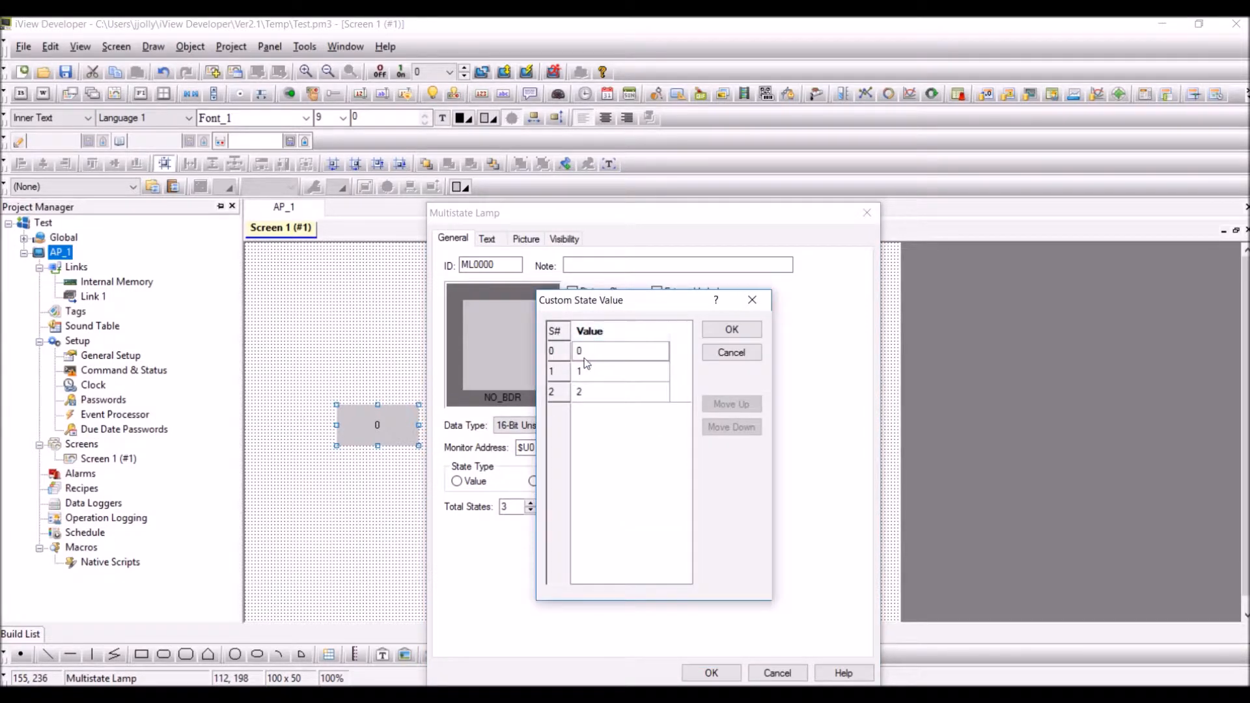
{"action": "left_click", "coordinate": [600, 350]}
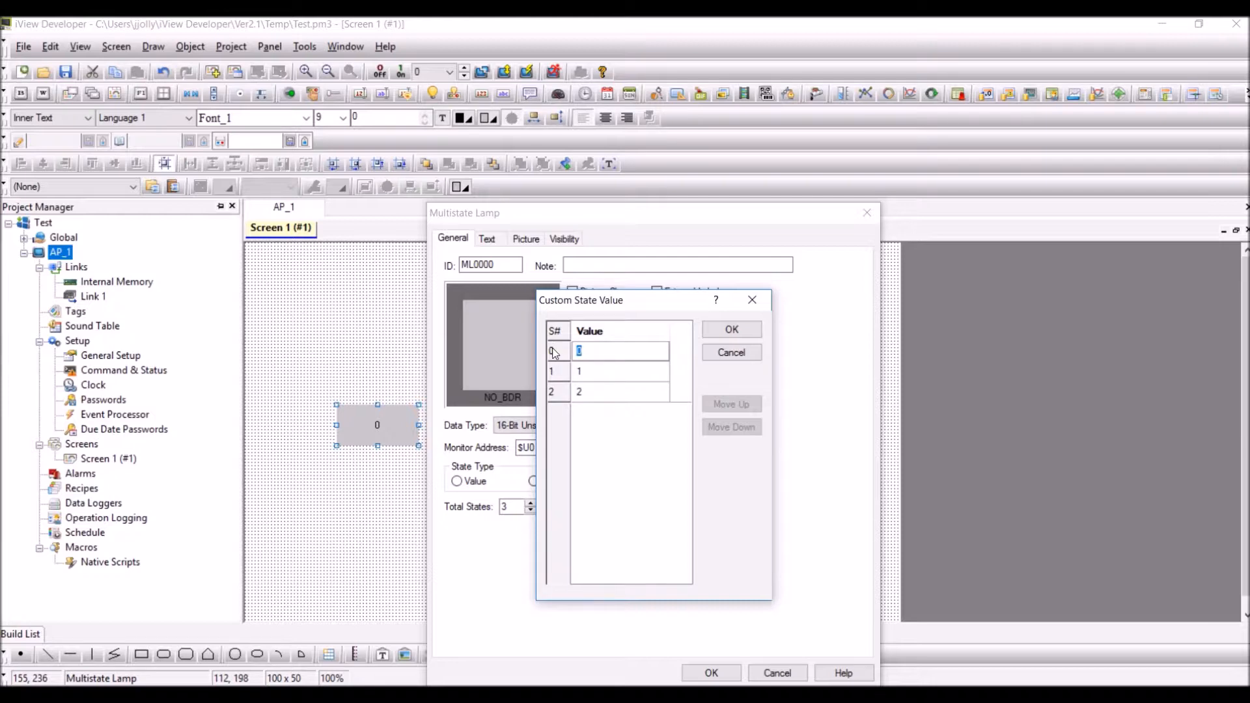
{"action": "type", "text": "1"}
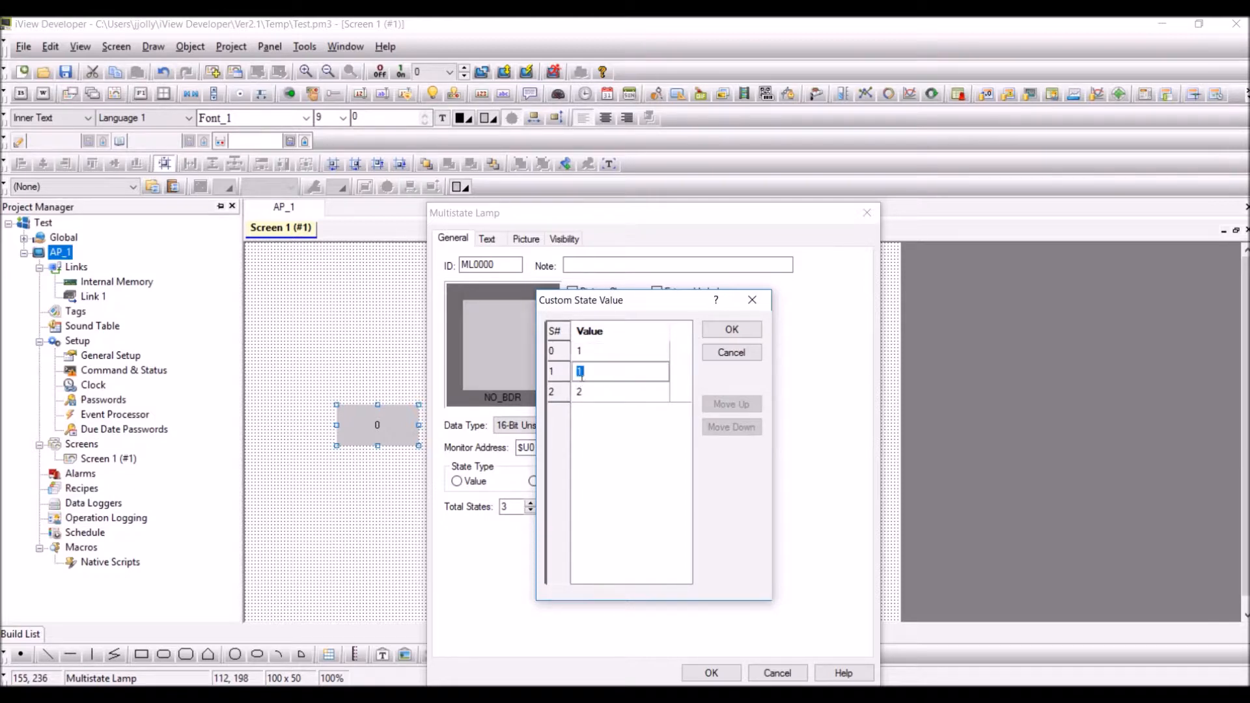
{"action": "mouse_move", "coordinate": [574, 378]}
{"action": "type", "text": "5"}
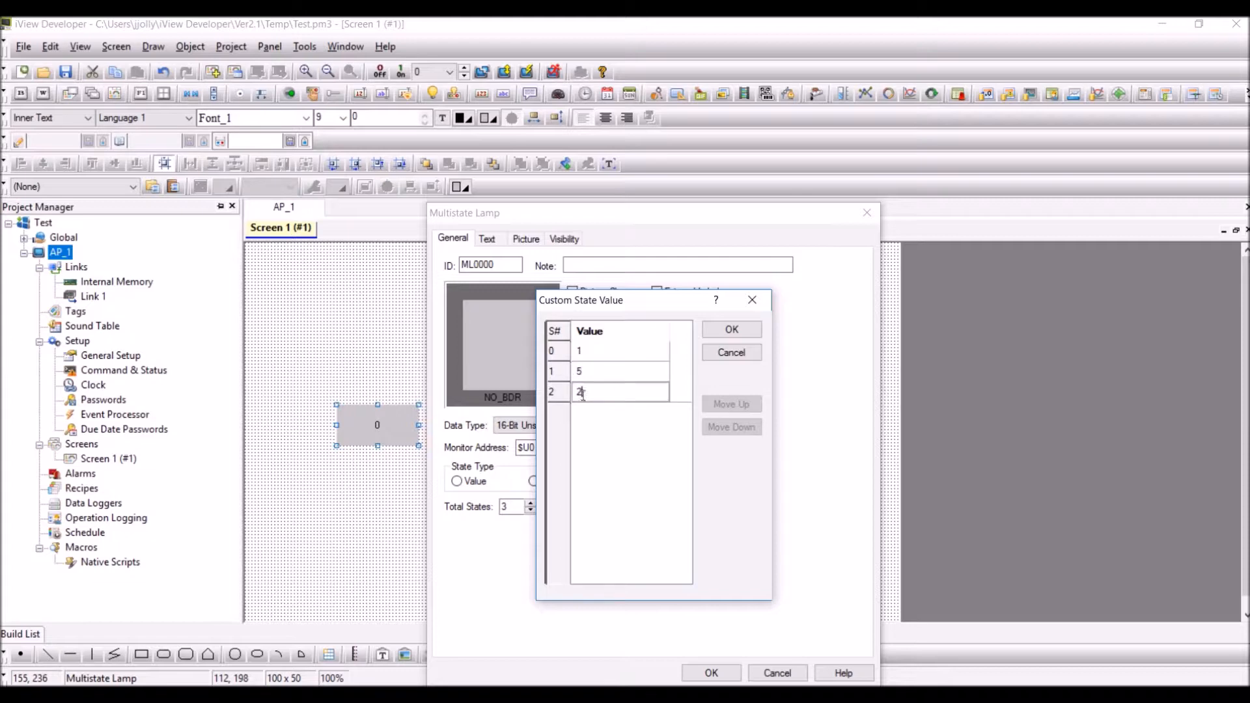
{"action": "type", "text": "10"}
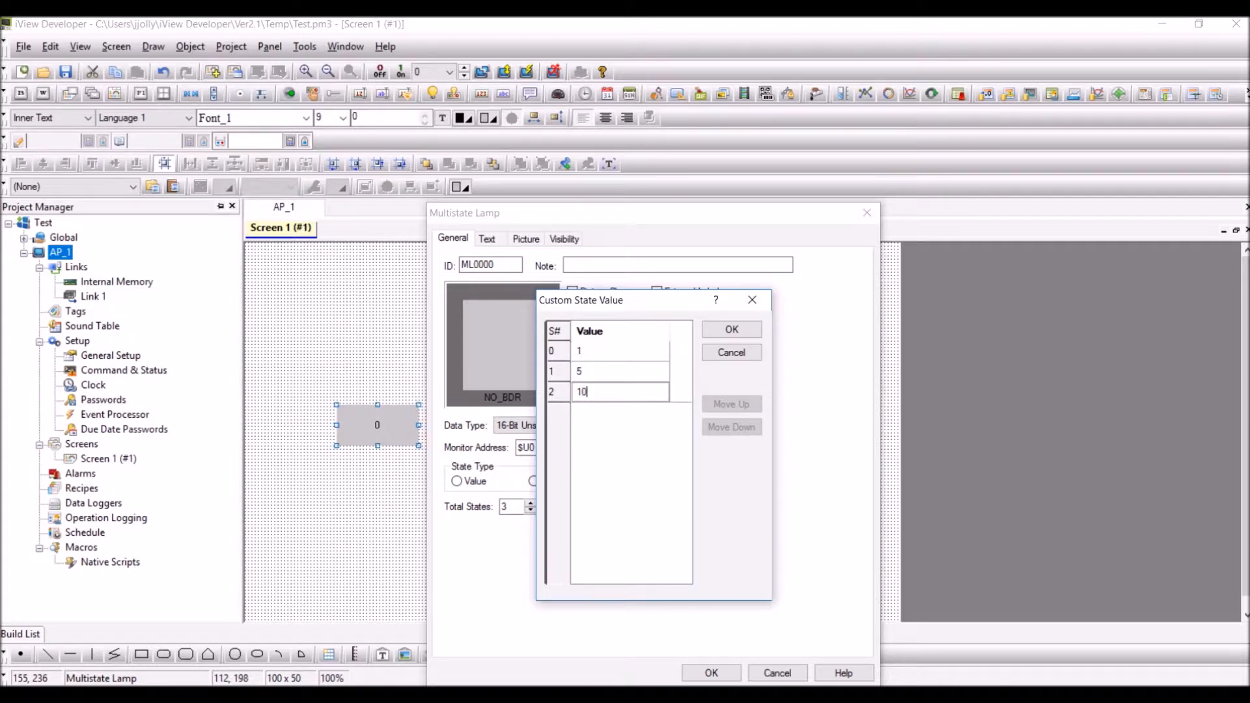
{"action": "left_click", "coordinate": [731, 329]}
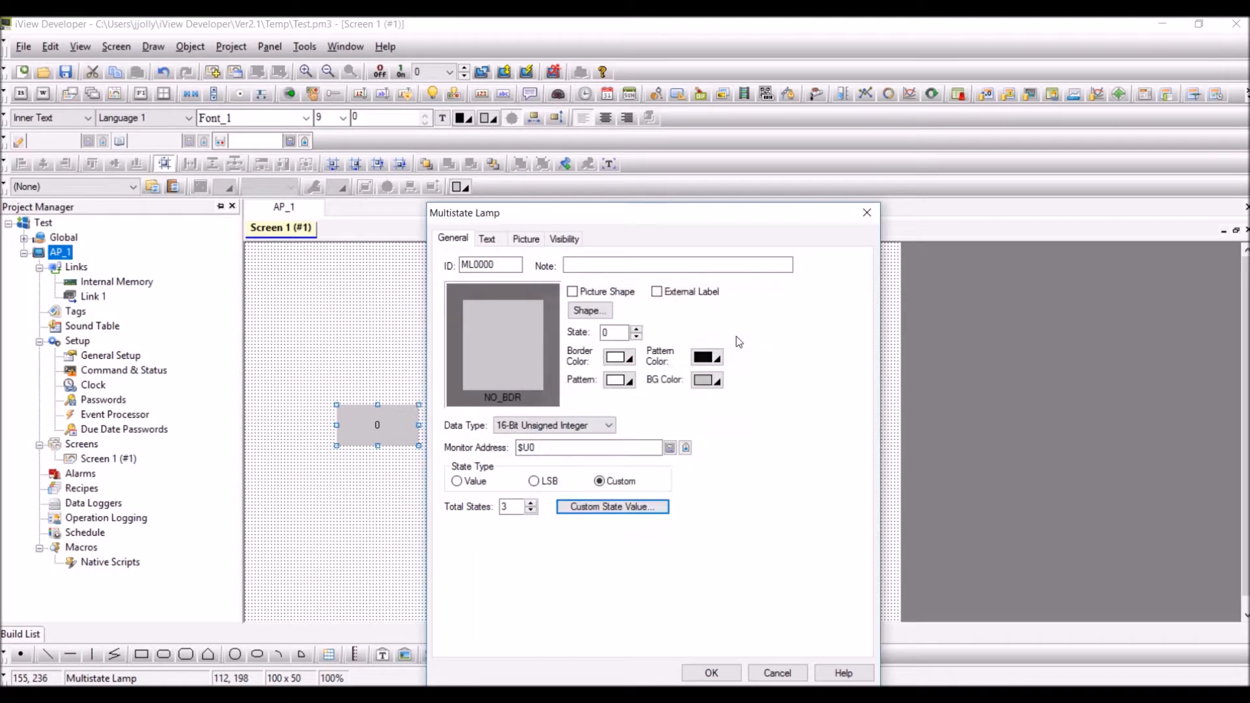
Step: Label the lamp's states Ready, Running and Fault, then apply the settings
{"action": "left_click", "coordinate": [487, 239]}
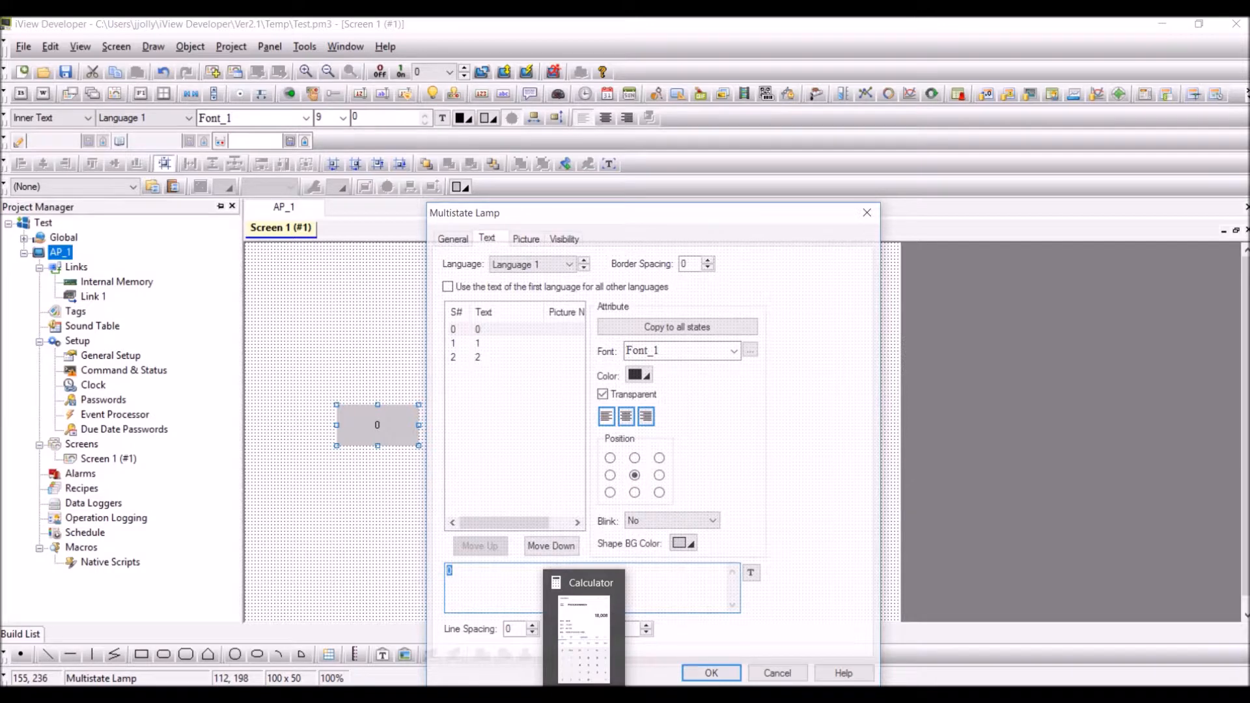
{"action": "type", "text": "Ready"}
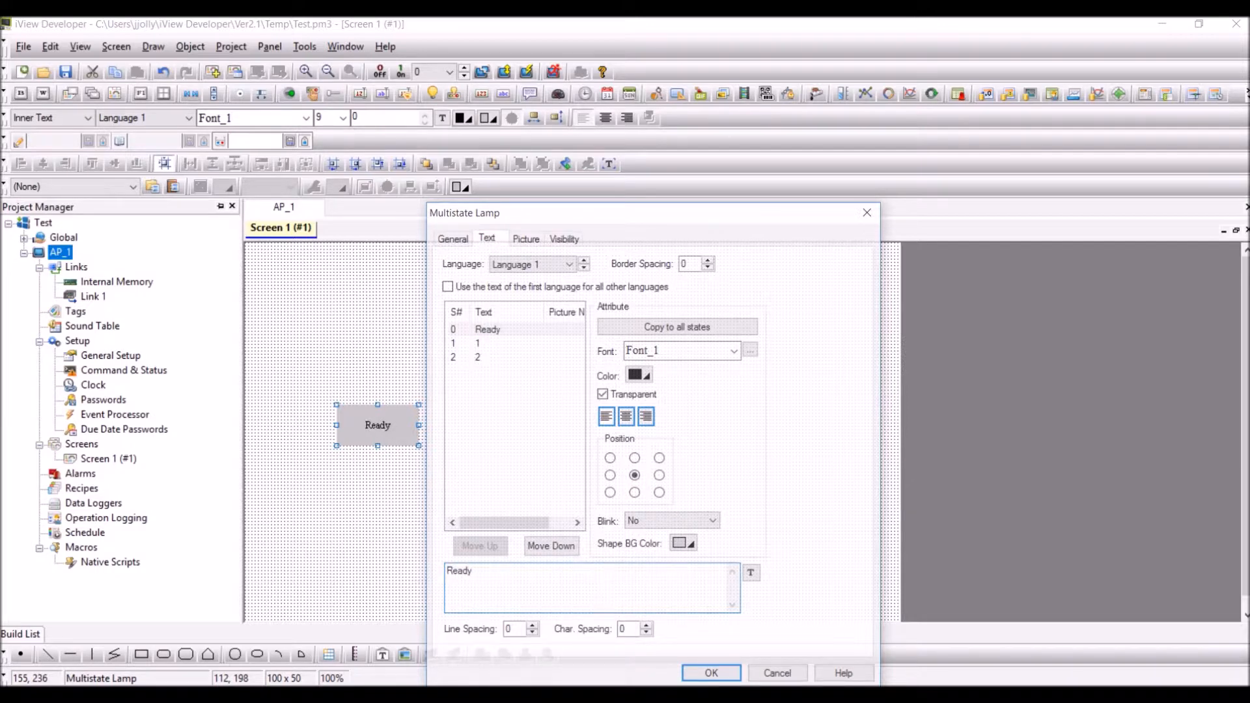
{"action": "left_click", "coordinate": [478, 343]}
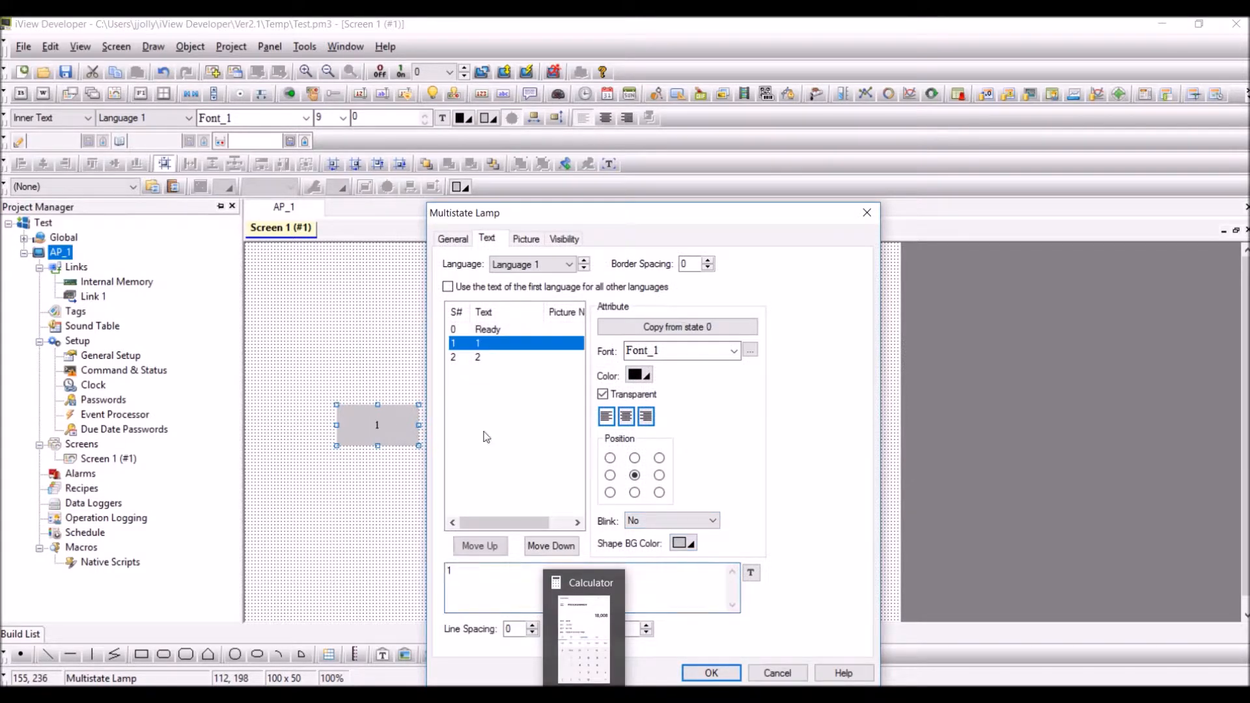
{"action": "type", "text": "Running"}
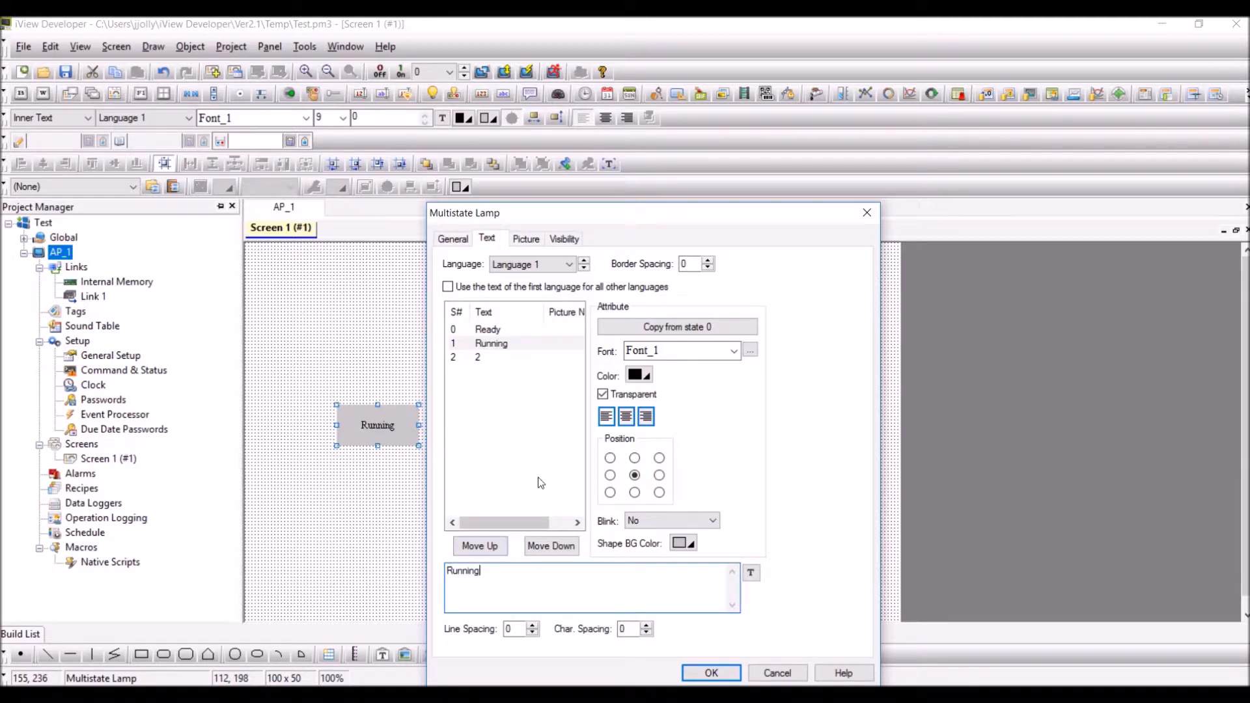
{"action": "left_click", "coordinate": [477, 358]}
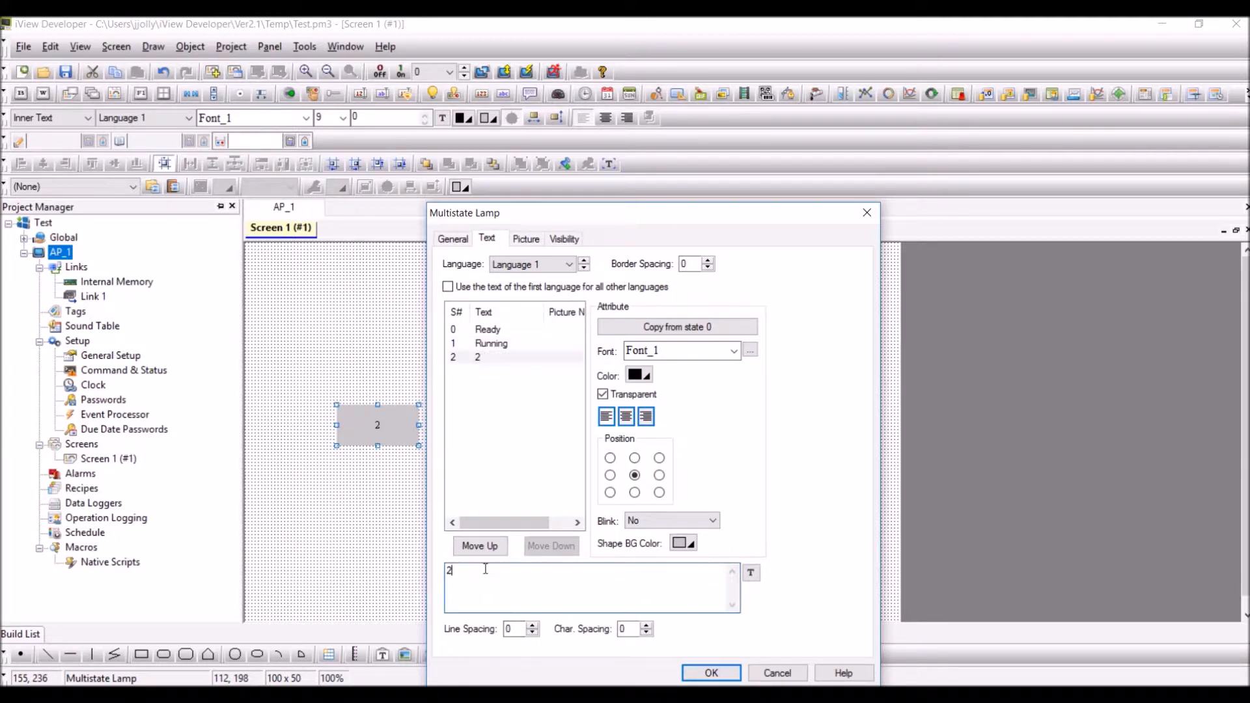
{"action": "type", "text": "Err"}
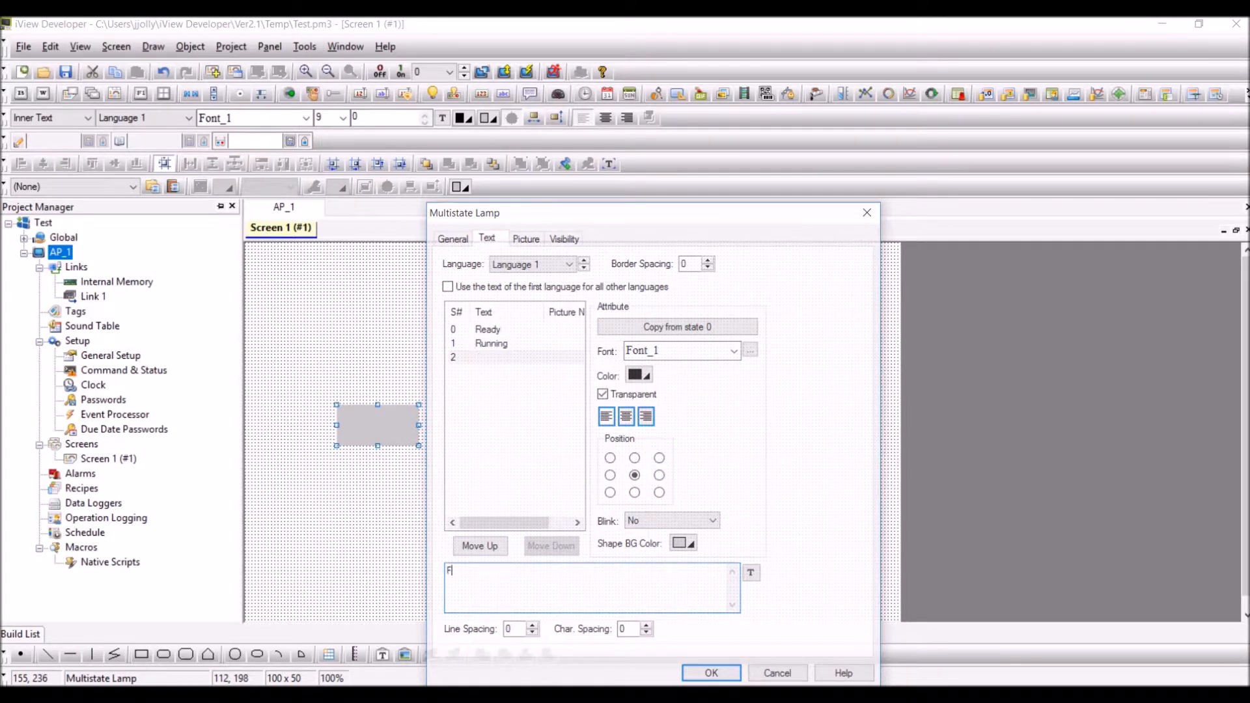
{"action": "type", "text": "ault"}
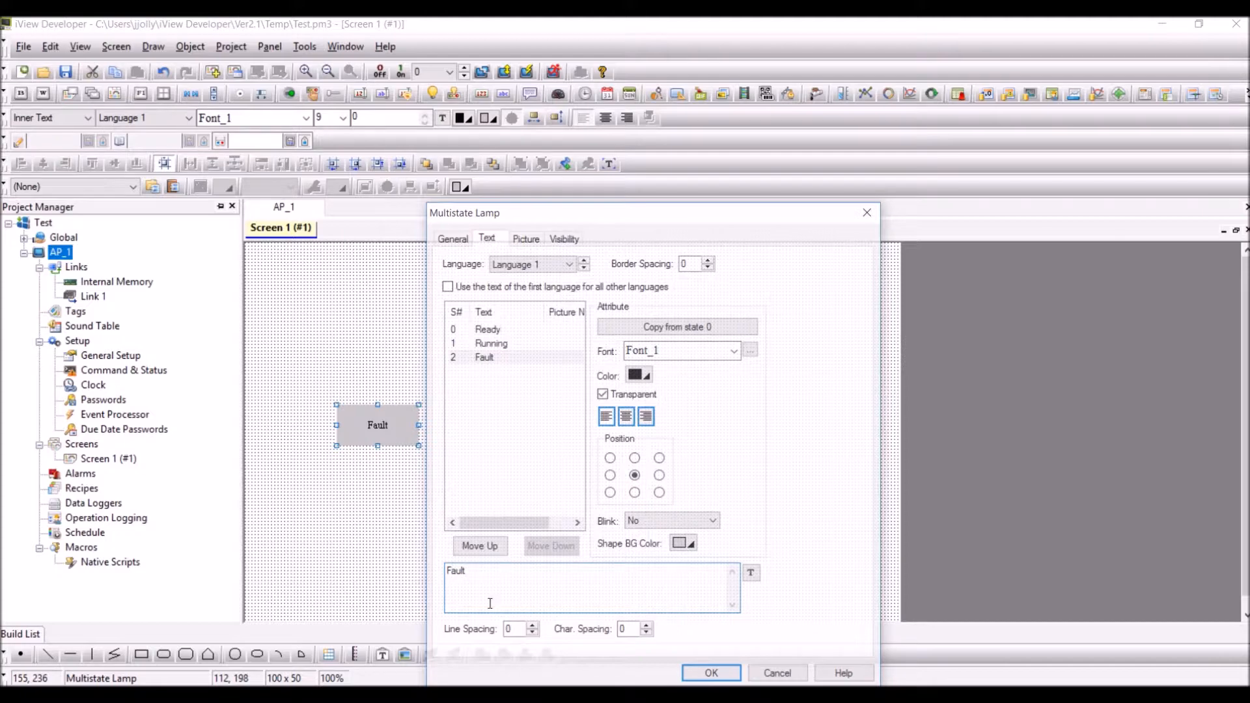
{"action": "left_click", "coordinate": [452, 238]}
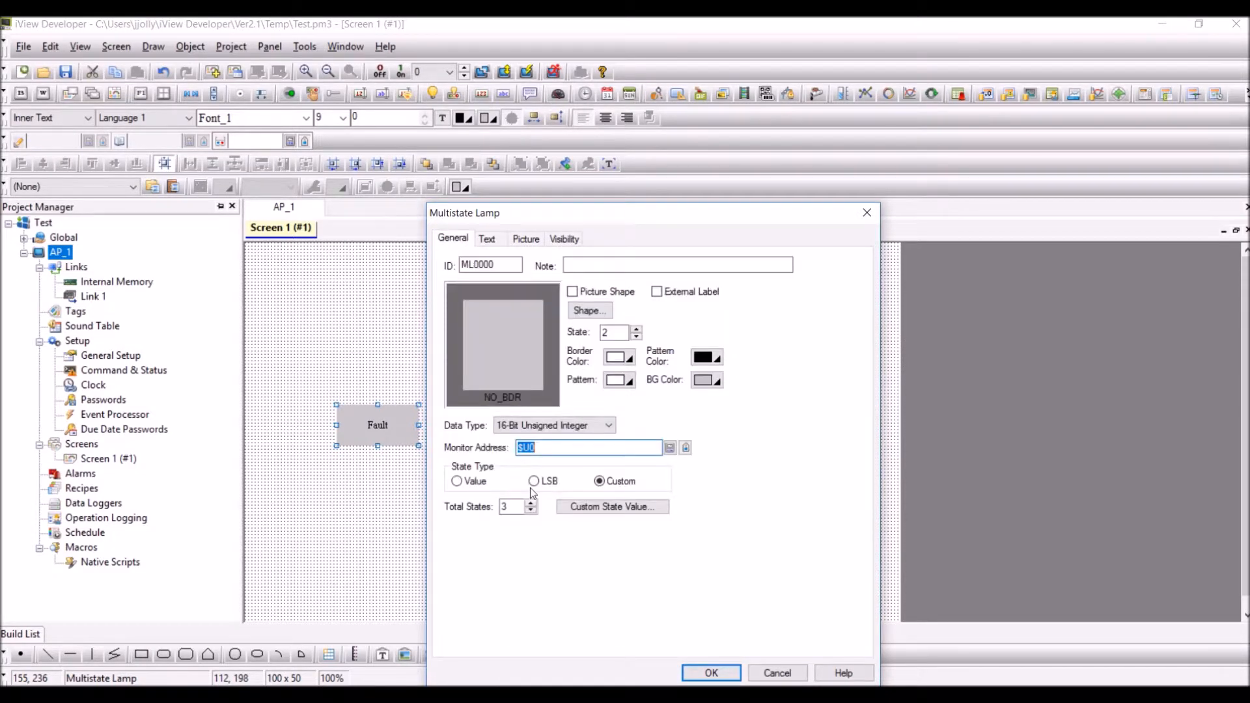
{"action": "left_click", "coordinate": [711, 673]}
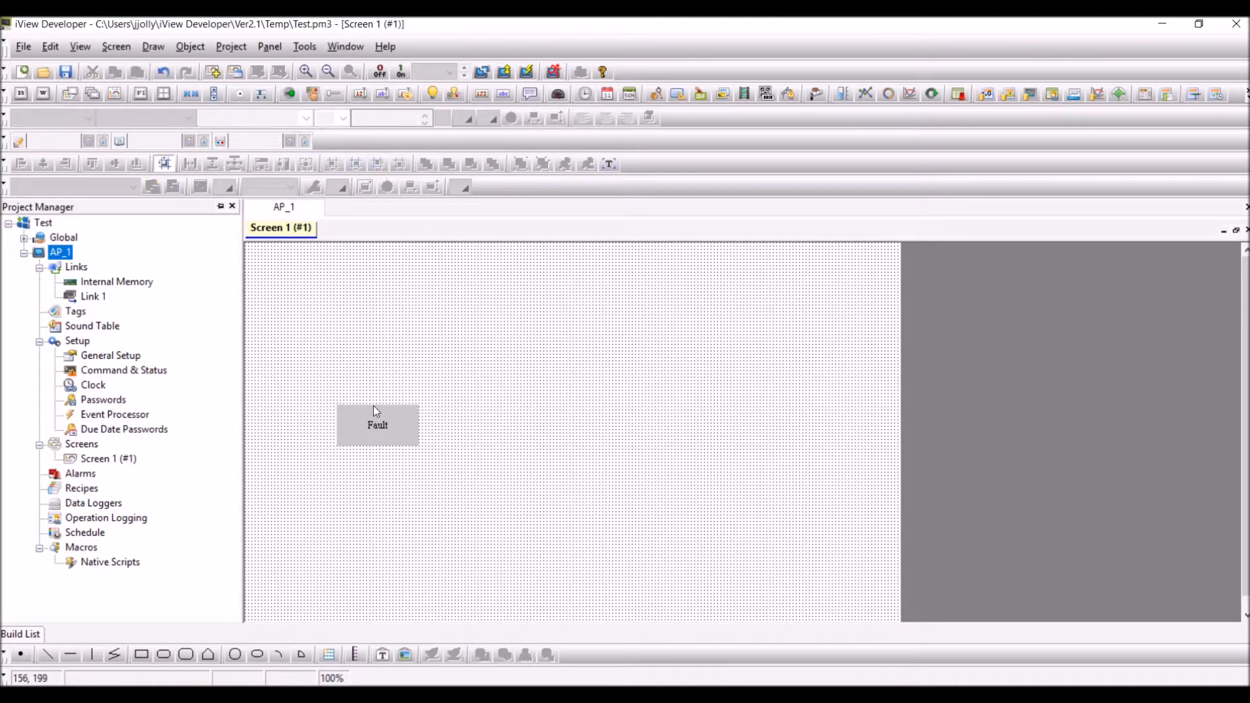
Step: Change the lamp's state 0 text from Ready to Stopped and apply it
{"action": "left_click", "coordinate": [377, 410]}
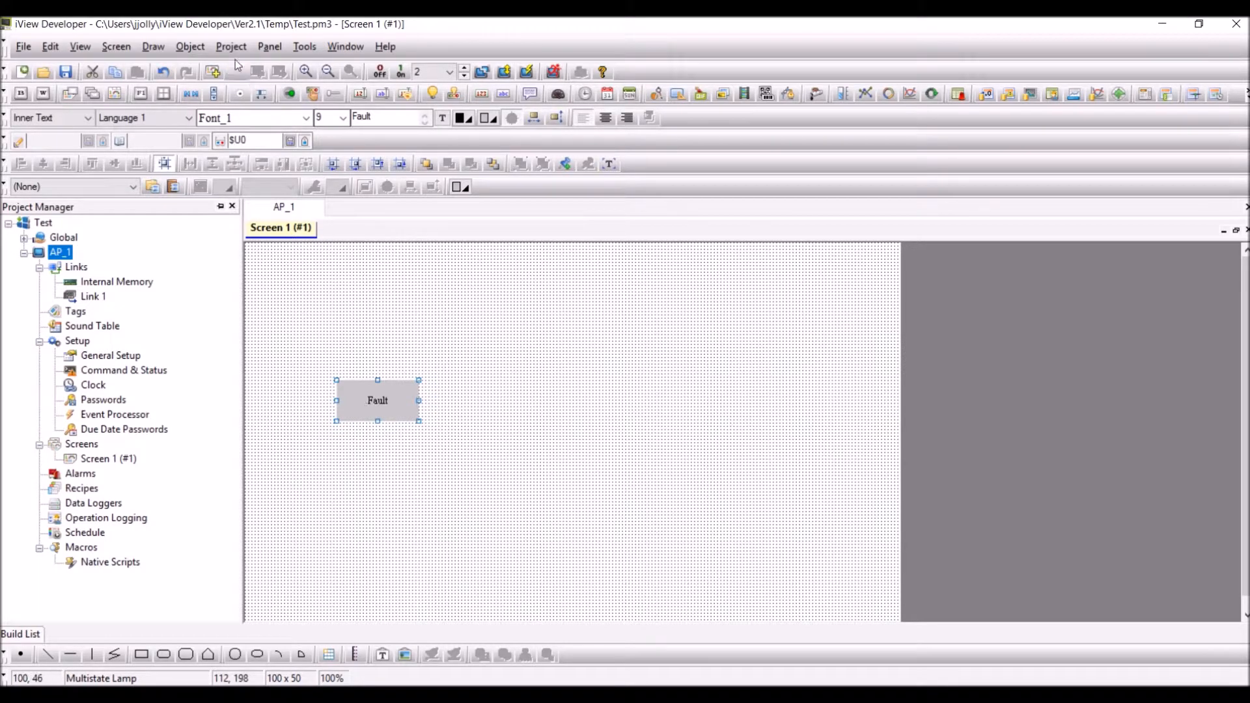
{"action": "left_click", "coordinate": [230, 46]}
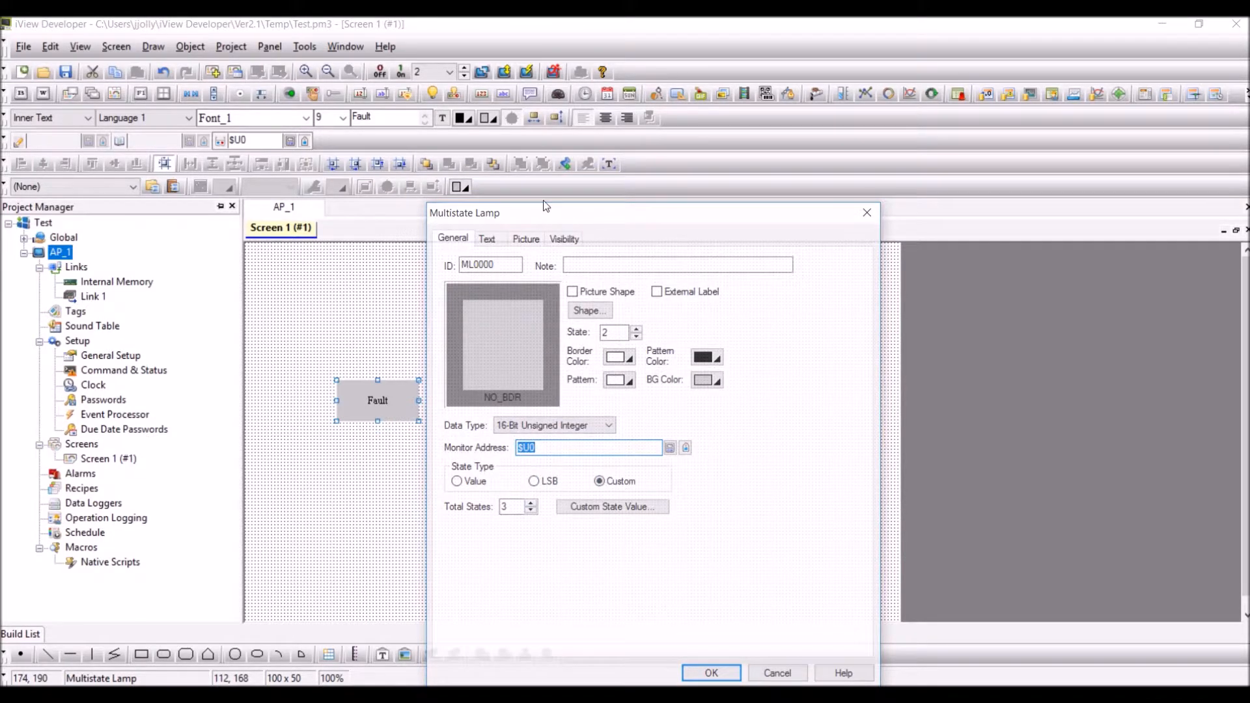
{"action": "left_click", "coordinate": [486, 238]}
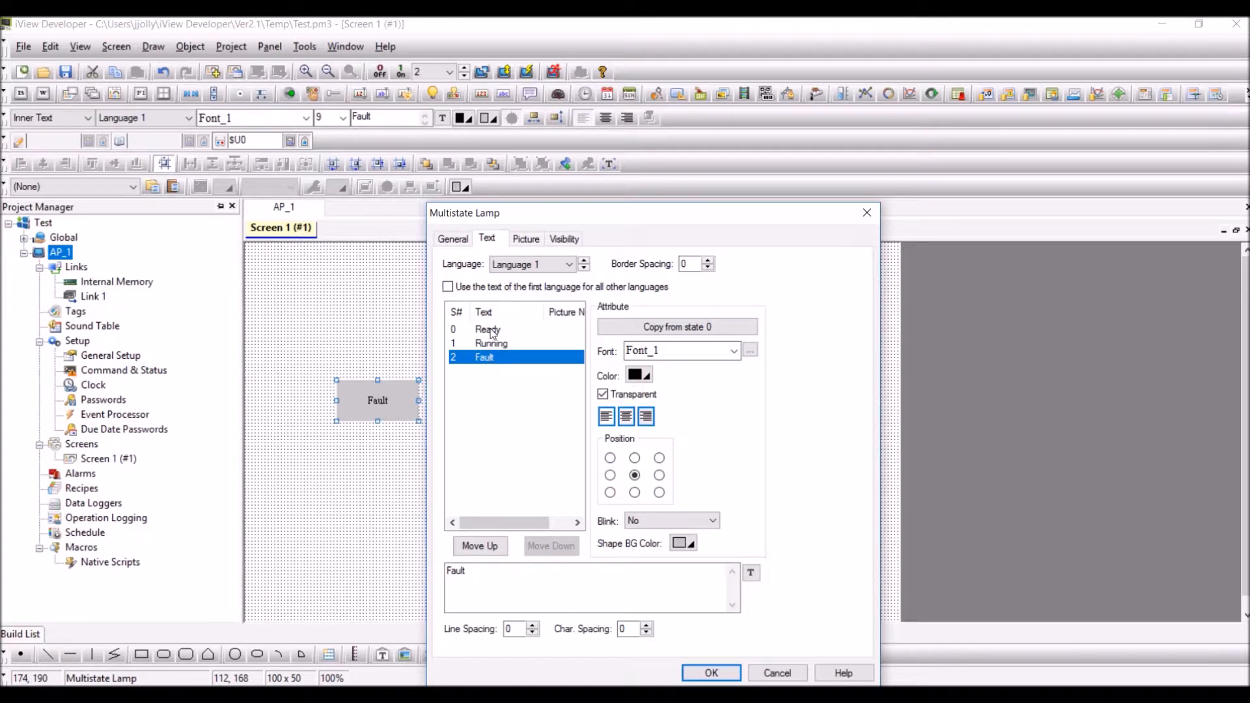
{"action": "left_click", "coordinate": [488, 329]}
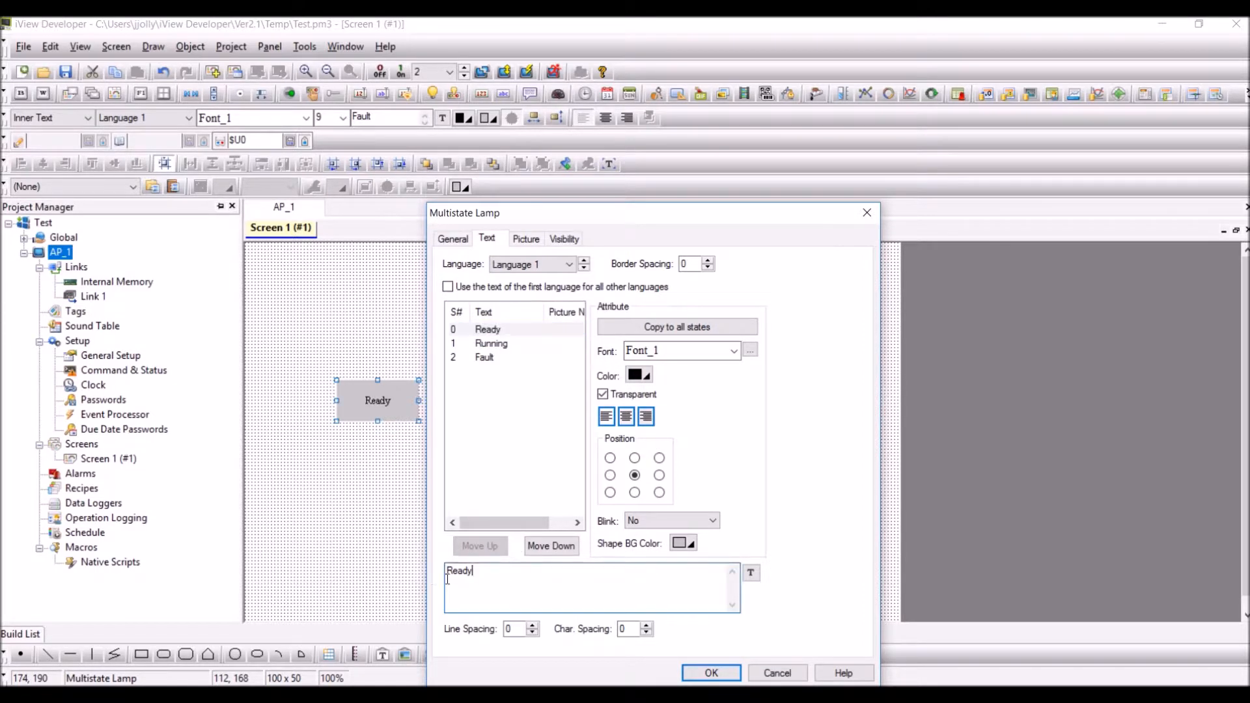
{"action": "type", "text": "Stopped"}
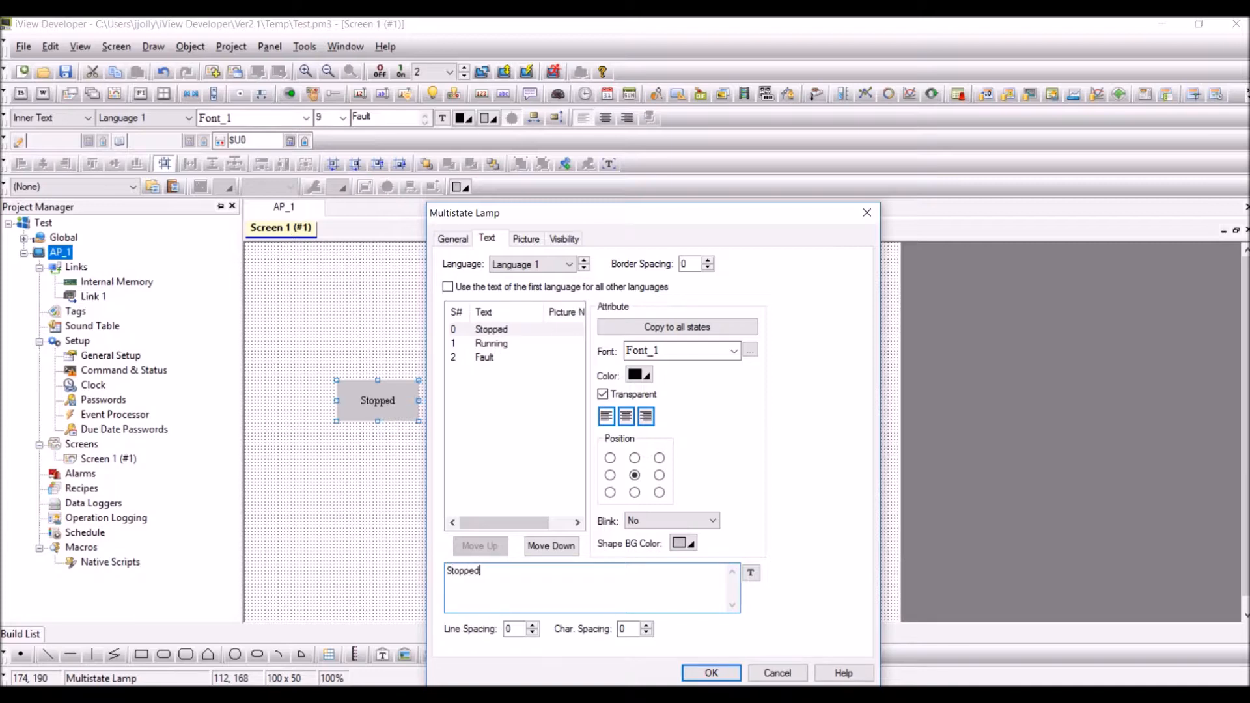
{"action": "left_click", "coordinate": [710, 673]}
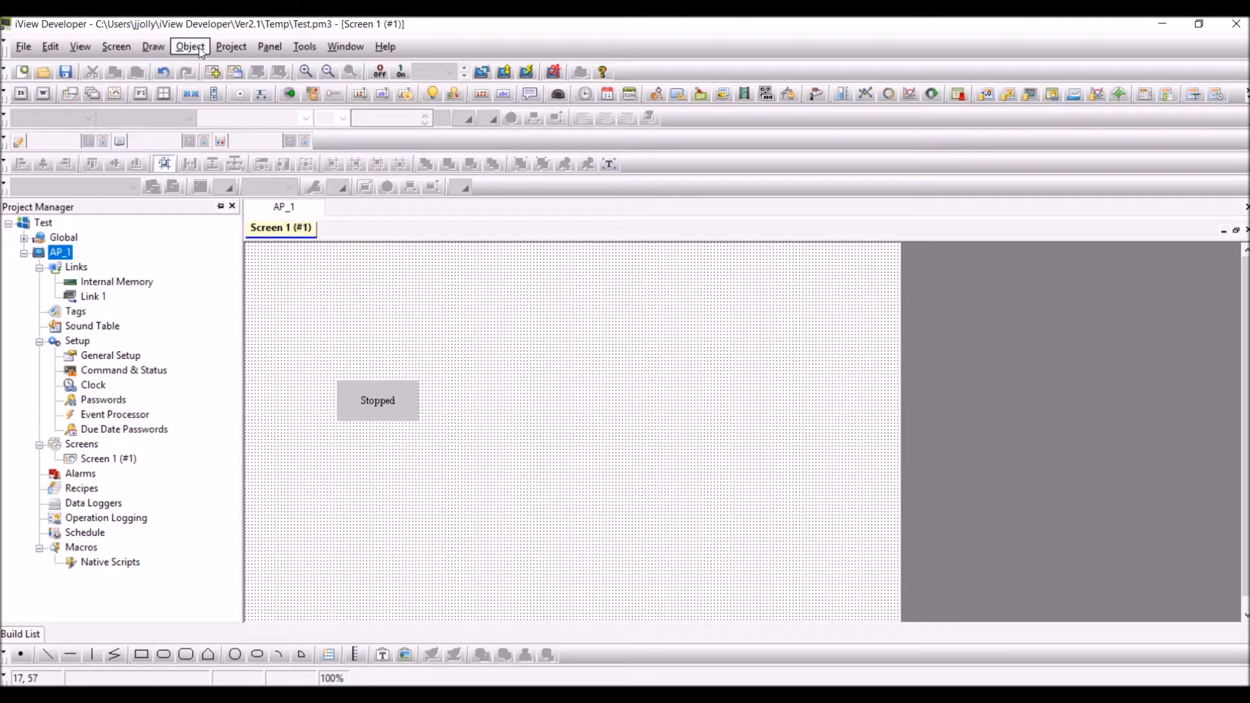
Step: Place a numeric entry beside the lamp with its write address set to $U0
{"action": "left_click", "coordinate": [189, 46]}
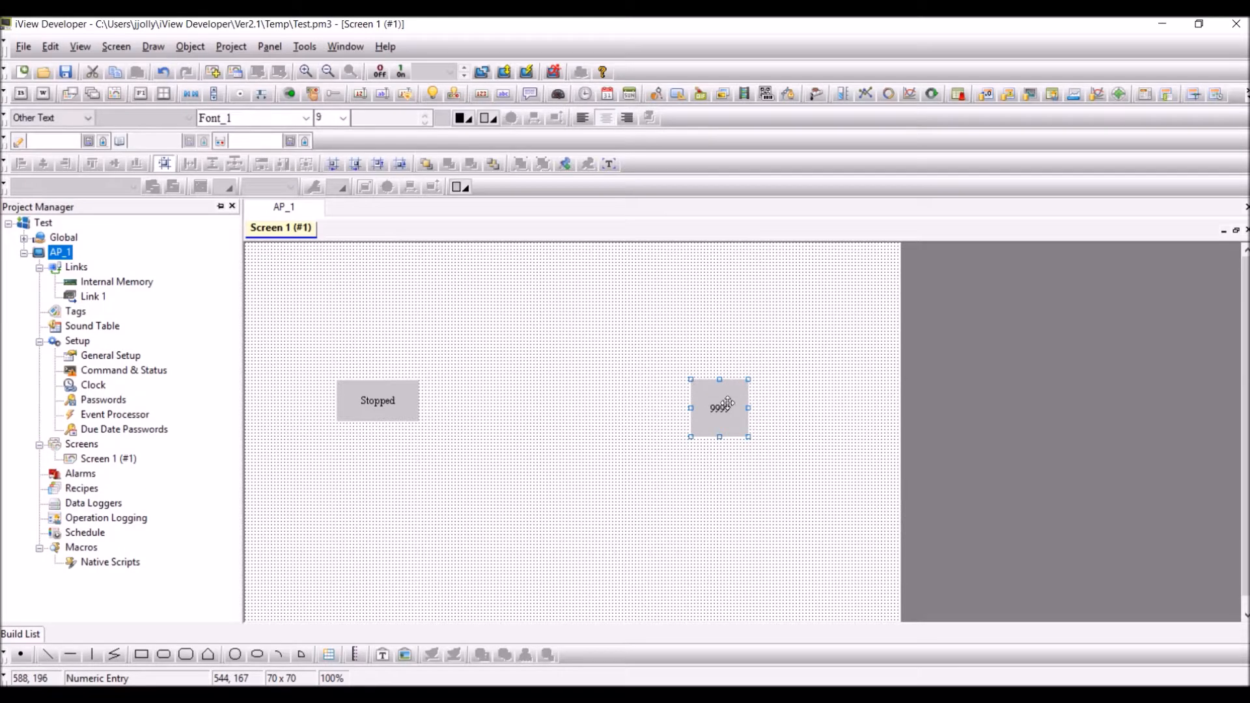
{"action": "double_click", "coordinate": [720, 409]}
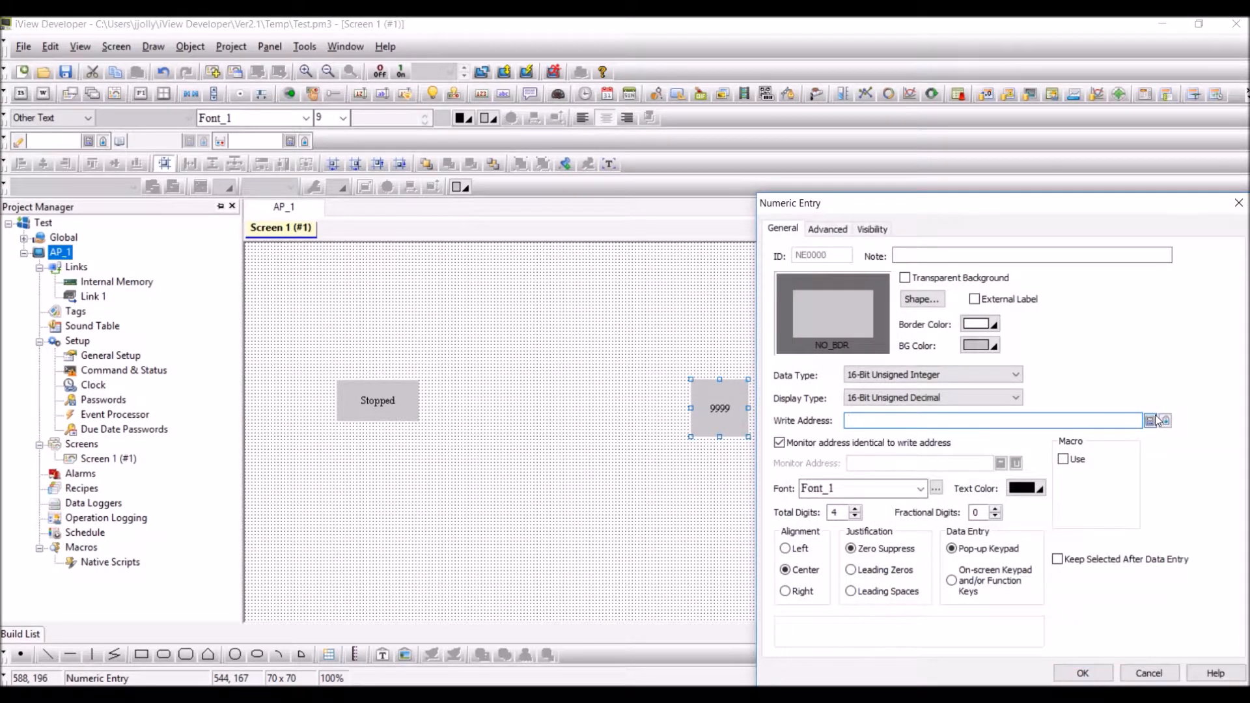
{"action": "left_click", "coordinate": [1154, 419]}
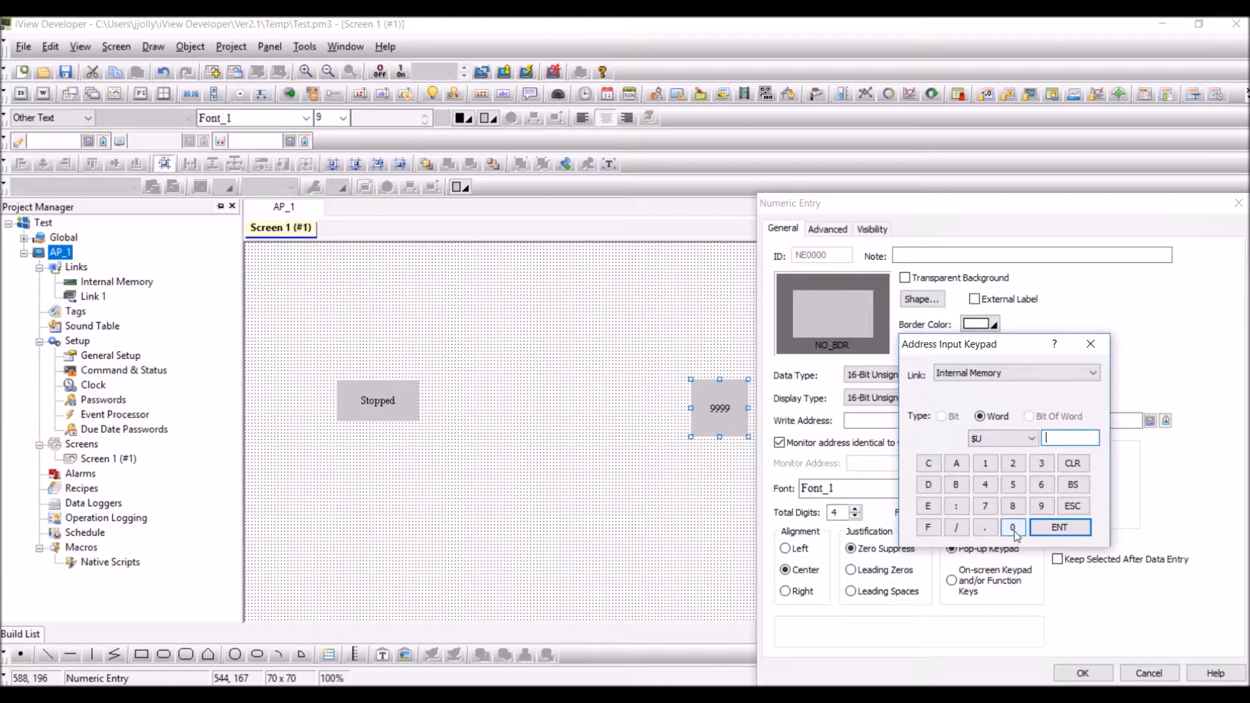
{"action": "left_click", "coordinate": [1059, 526]}
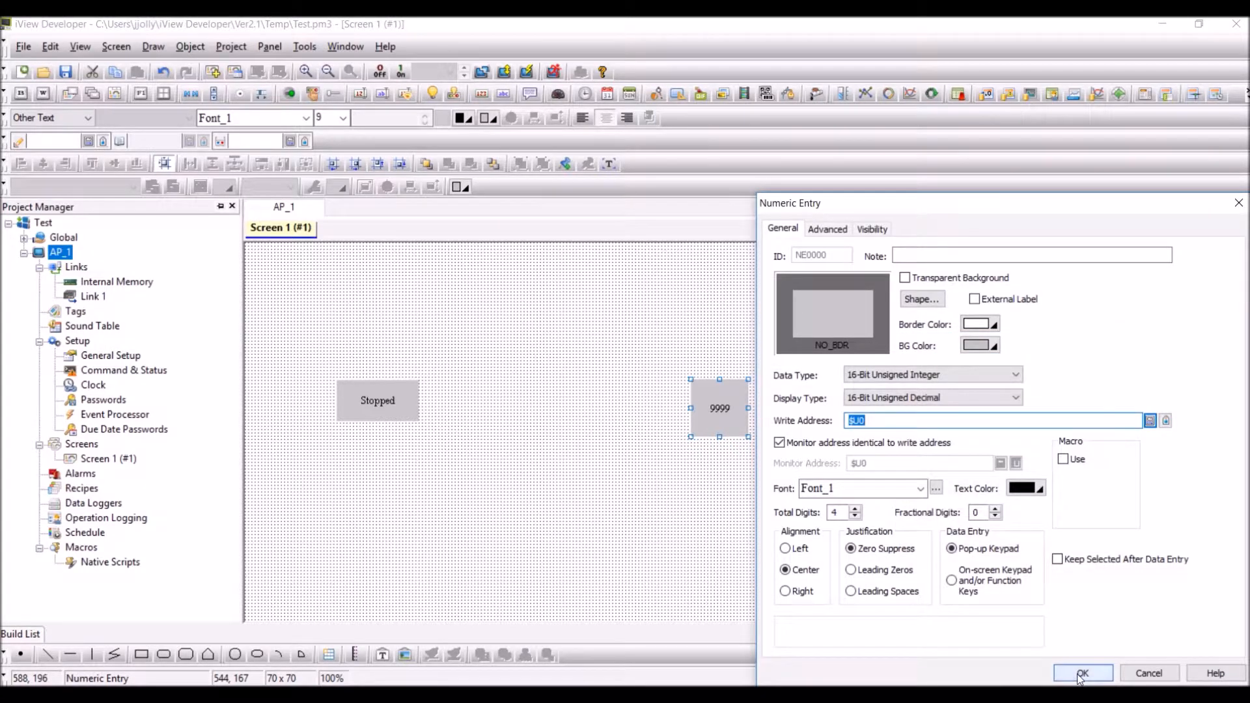
{"action": "left_click", "coordinate": [1083, 673]}
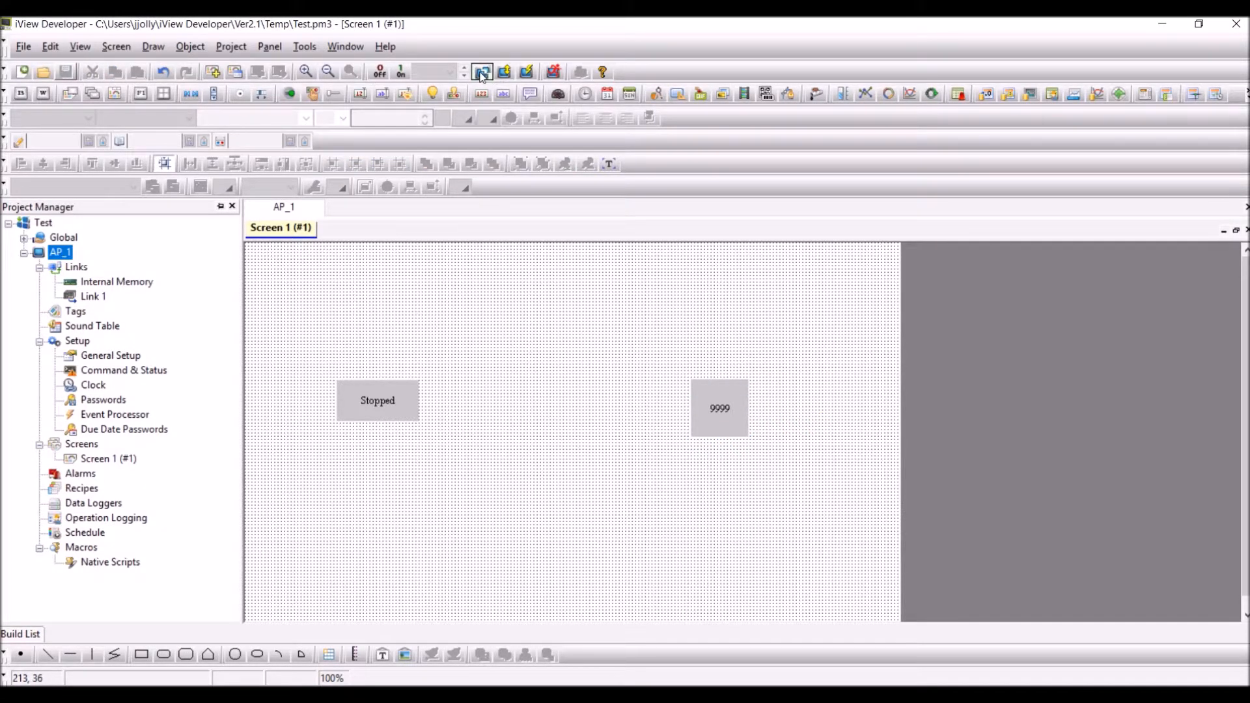
Step: Compile the project for off-line simulation and dismiss the success message
{"action": "left_click", "coordinate": [479, 72]}
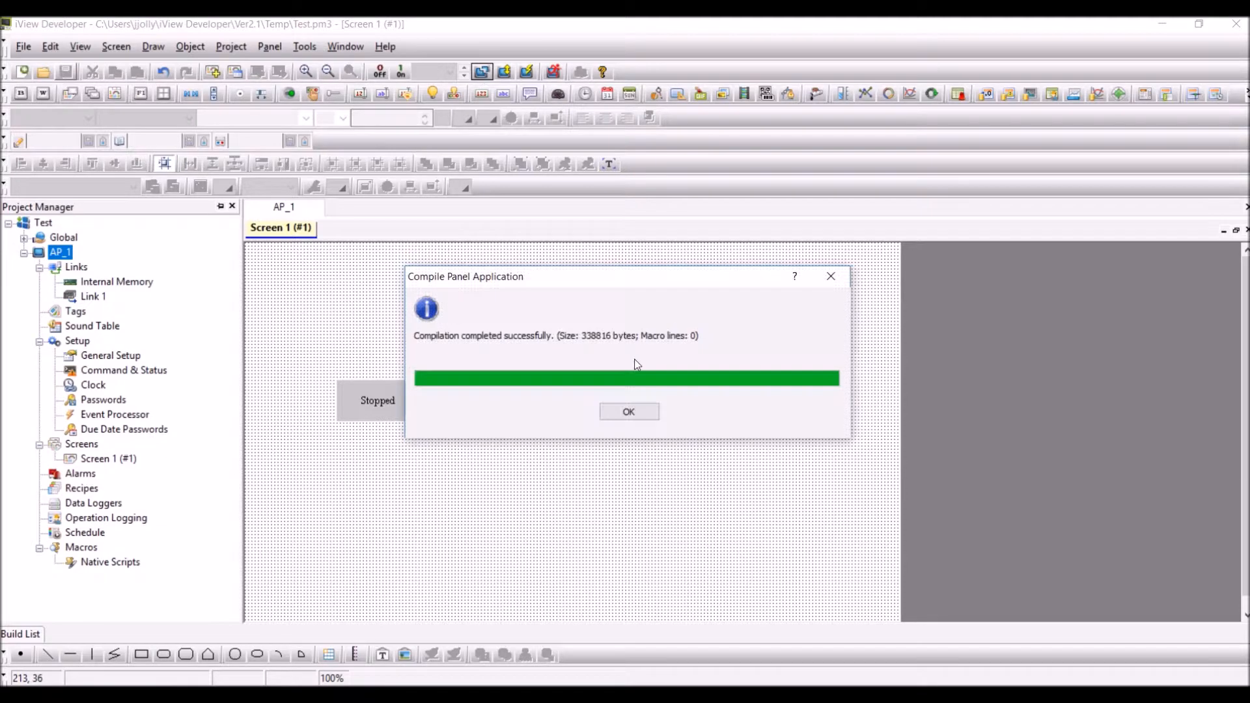
{"action": "left_click", "coordinate": [628, 412]}
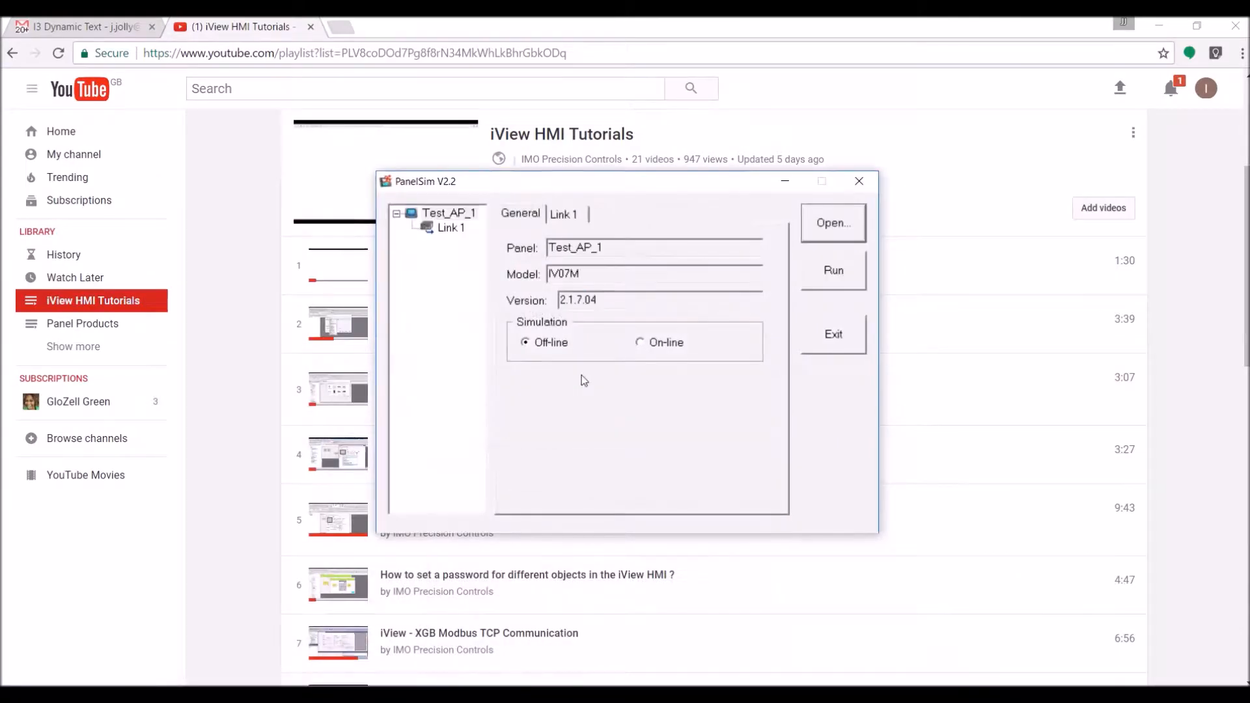
Step: Run the panel and enter 1, 5, then 10, watching the lamp show Stopped, Running, Fault
{"action": "left_click", "coordinate": [833, 270]}
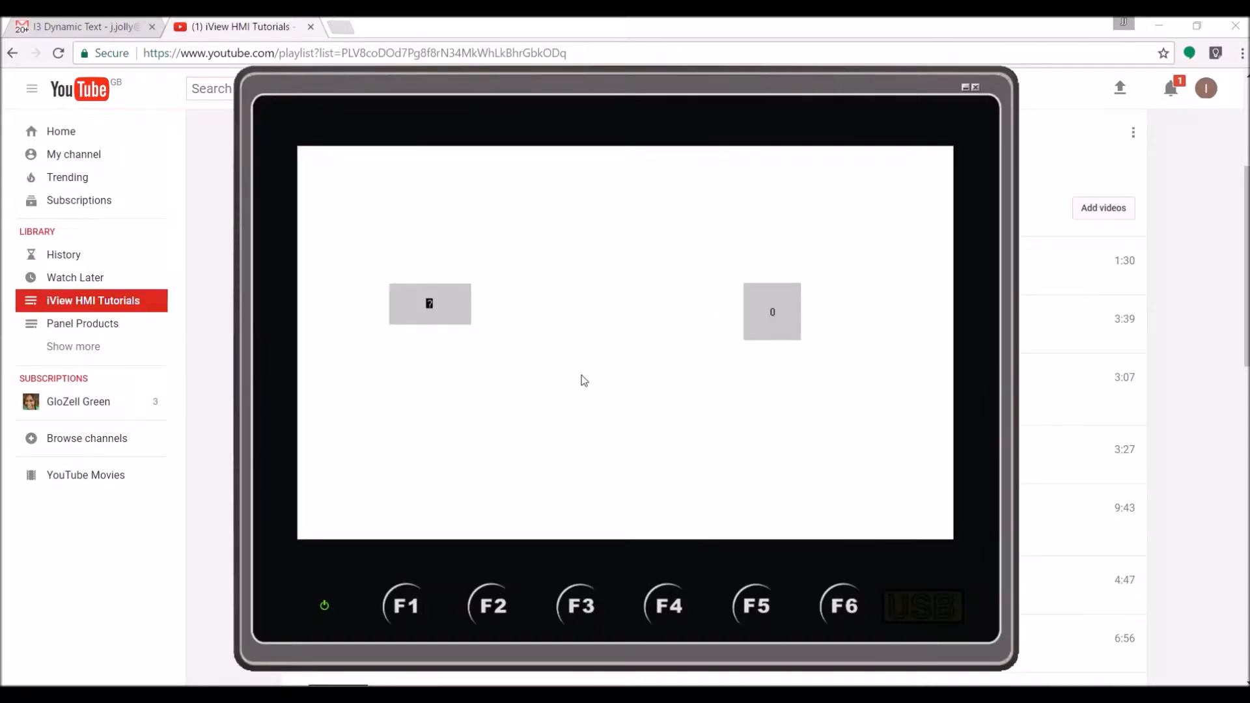
{"action": "mouse_move", "coordinate": [789, 336]}
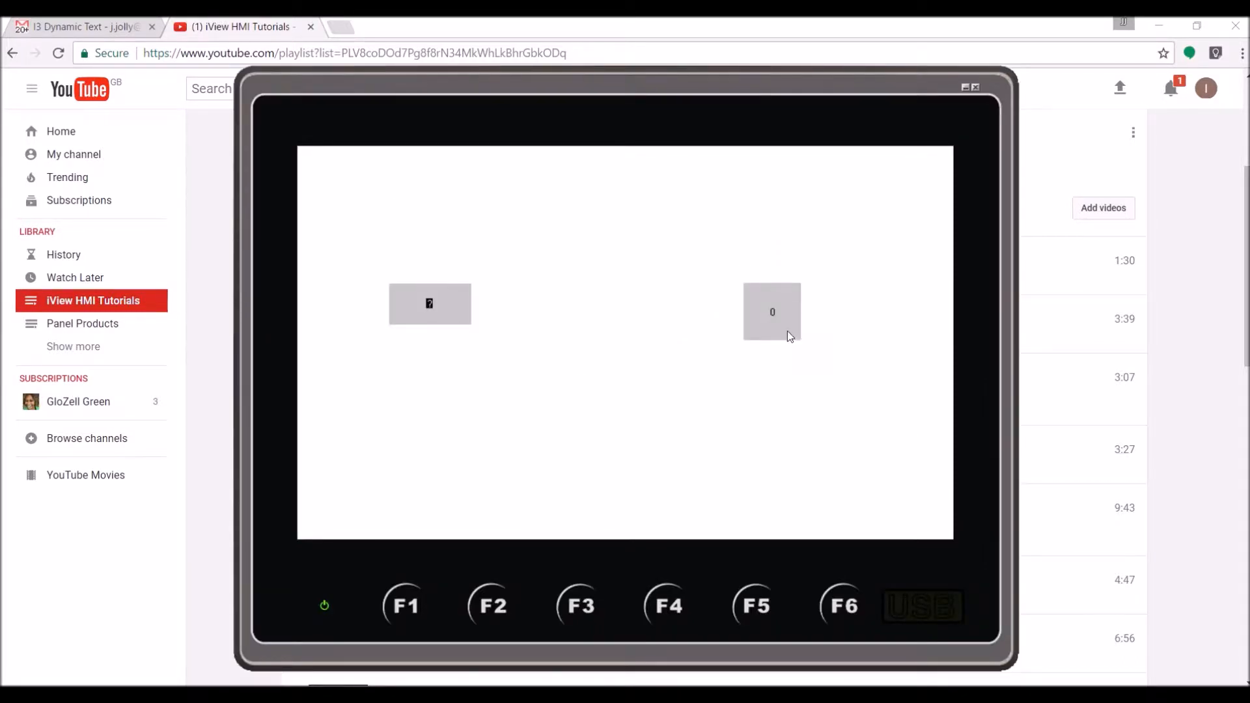
{"action": "left_click", "coordinate": [772, 312]}
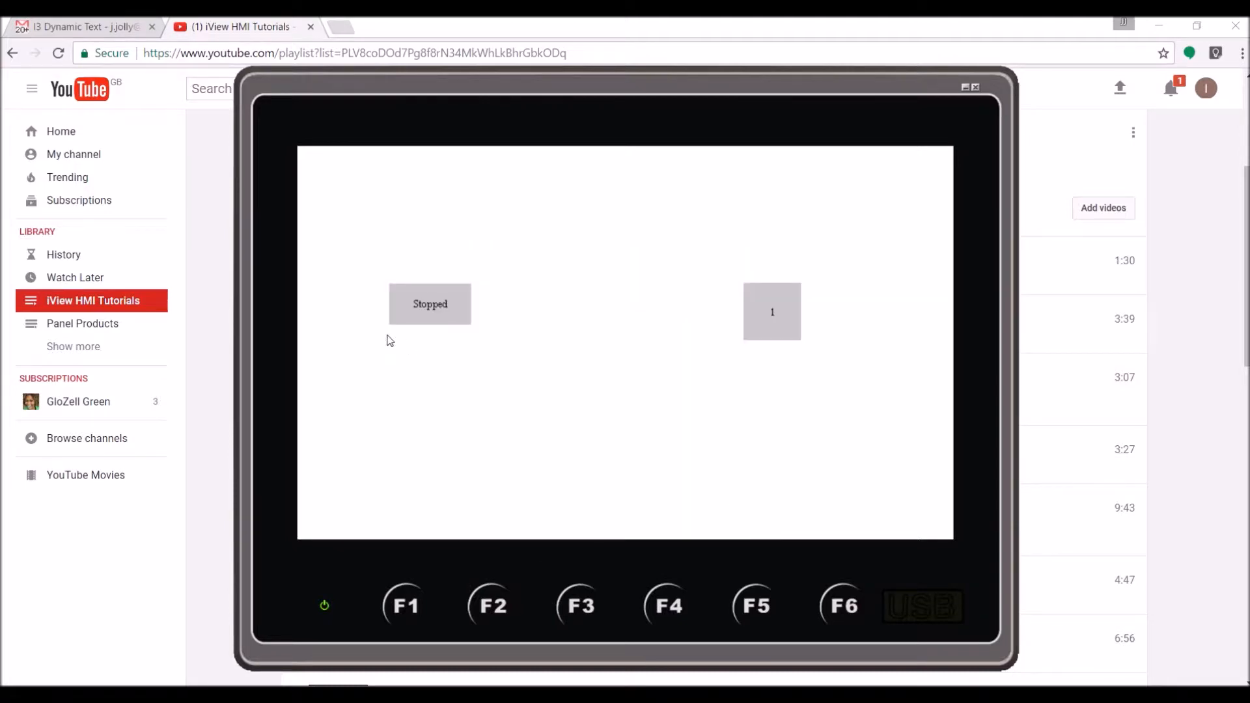
{"action": "left_click", "coordinate": [771, 312]}
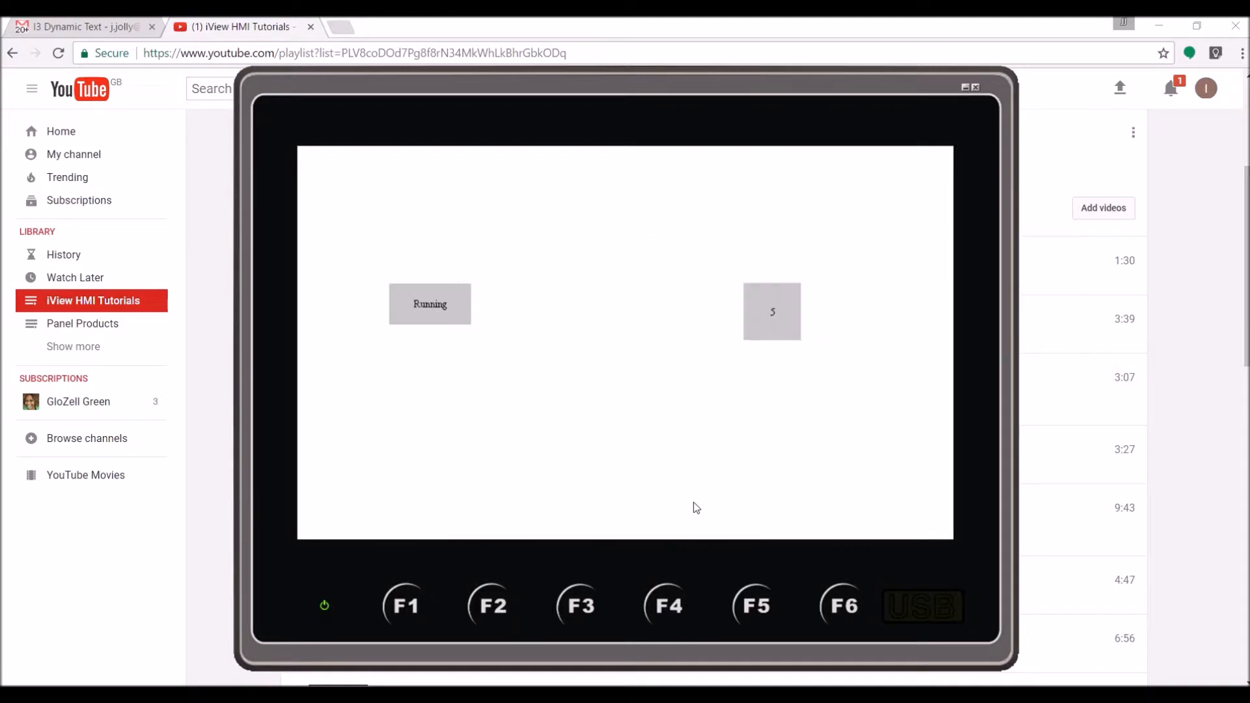
{"action": "left_click", "coordinate": [771, 312]}
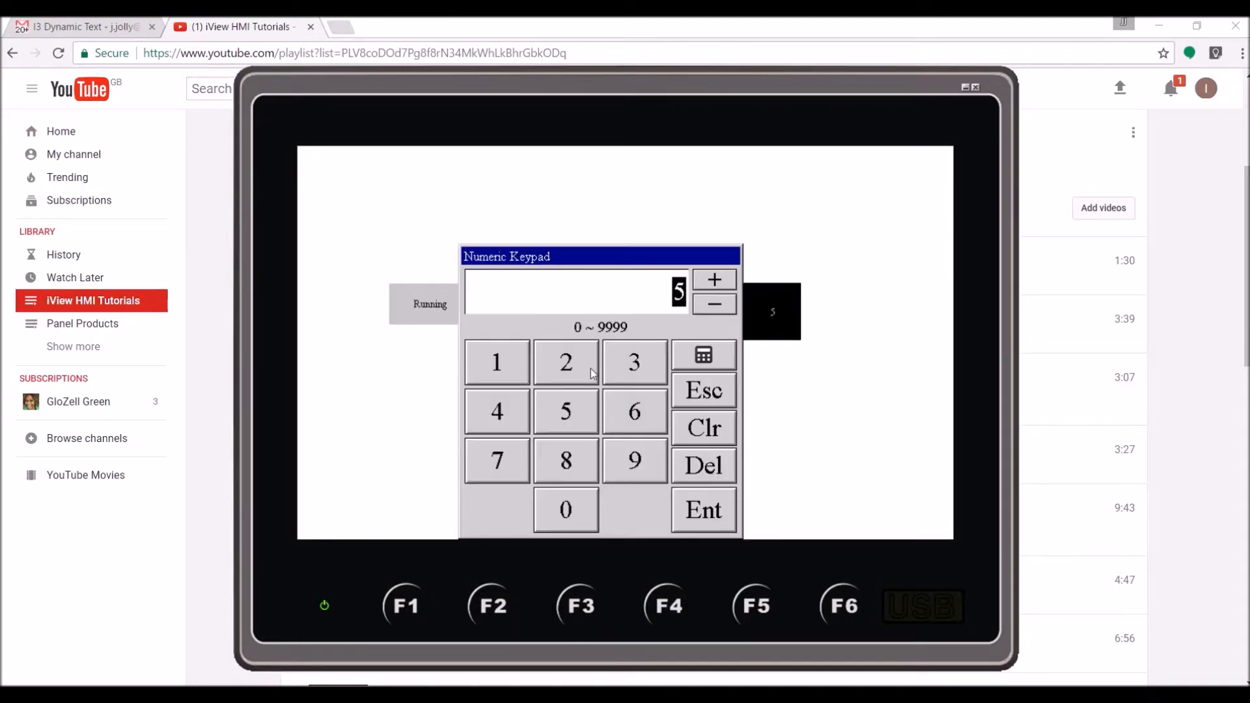
{"action": "left_click", "coordinate": [703, 509]}
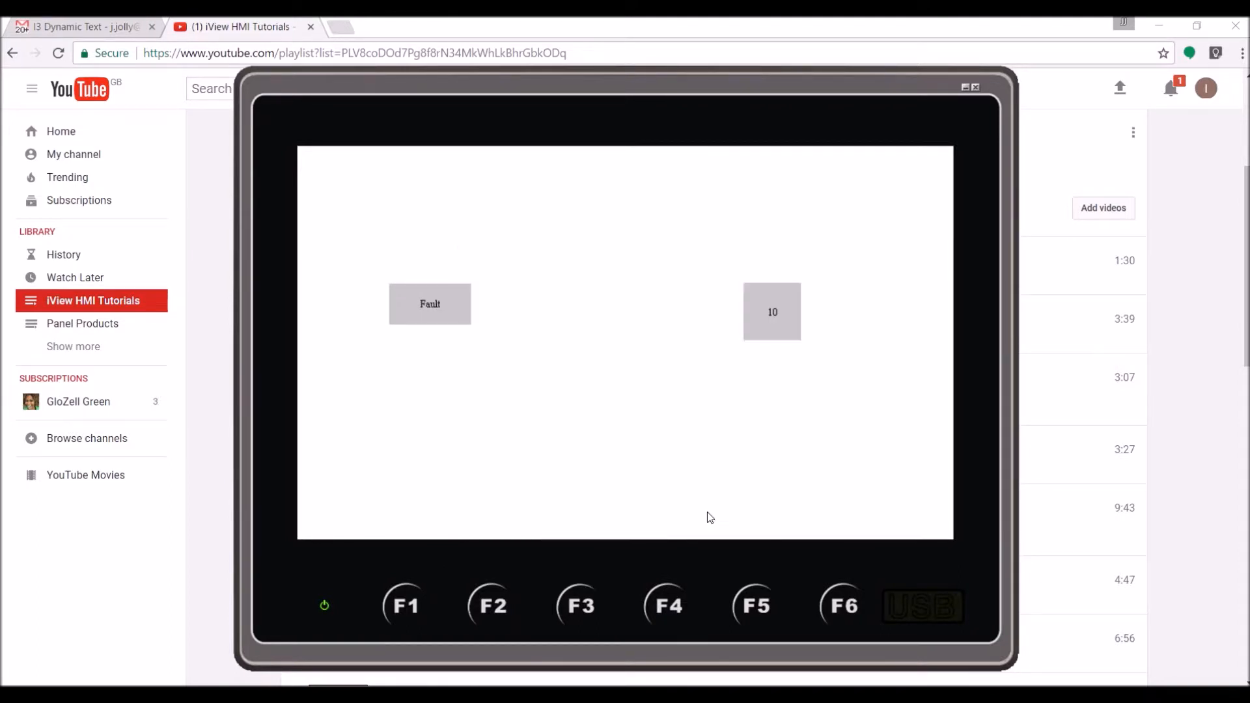
{"action": "mouse_move", "coordinate": [438, 345]}
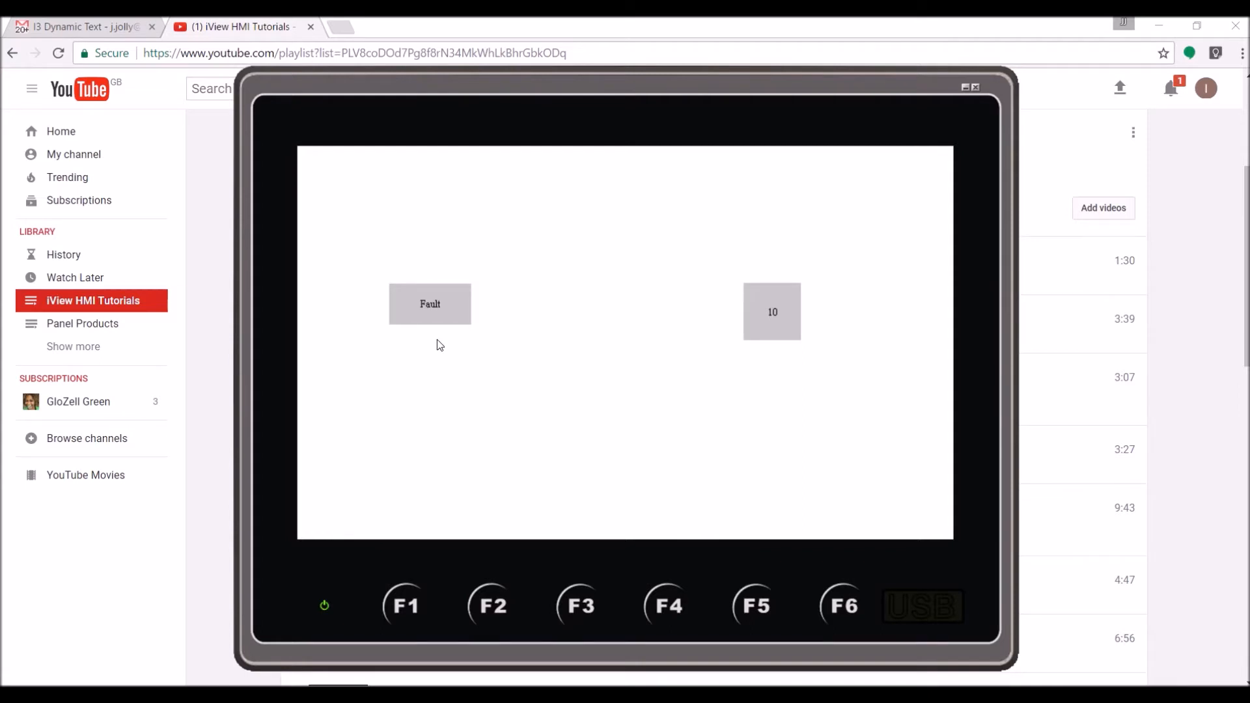